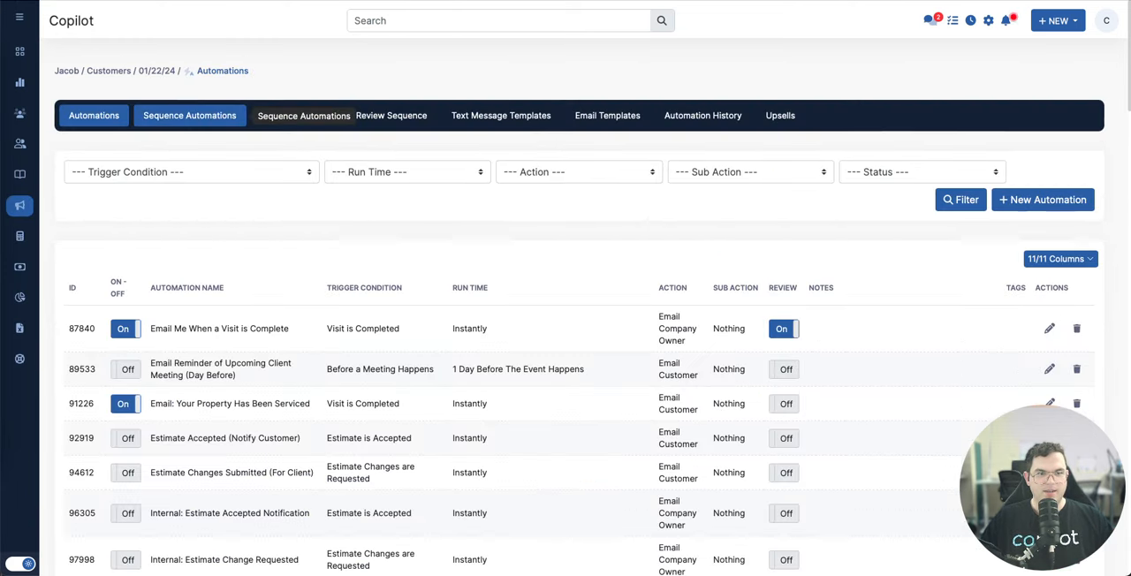
Step: Start a new automation sequence from the Sequence Automations list and reach its Start/Stop Rules
left_click(189, 115)
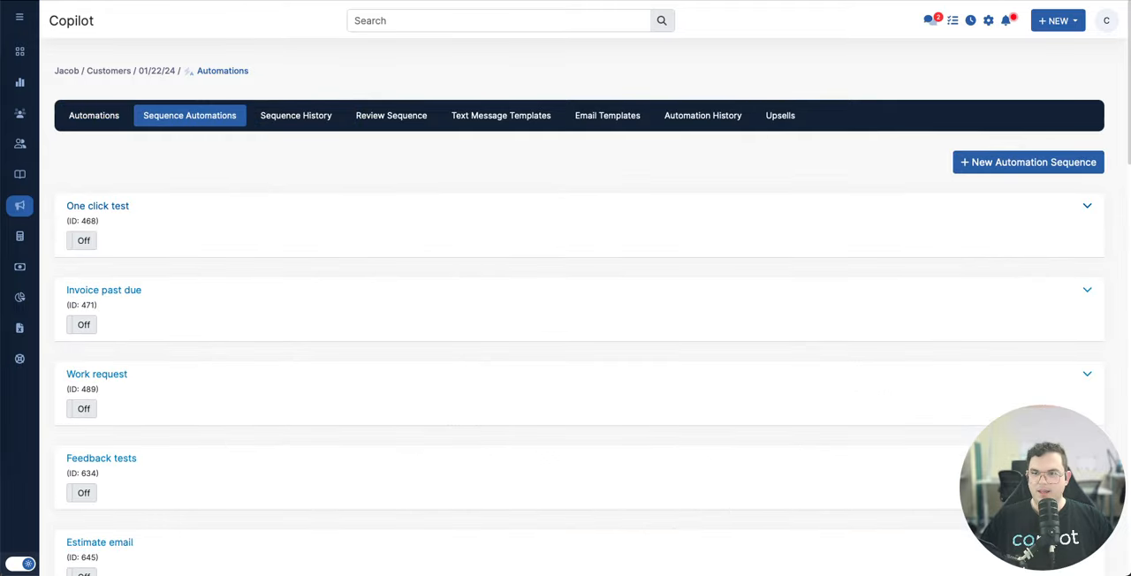
left_click(1028, 162)
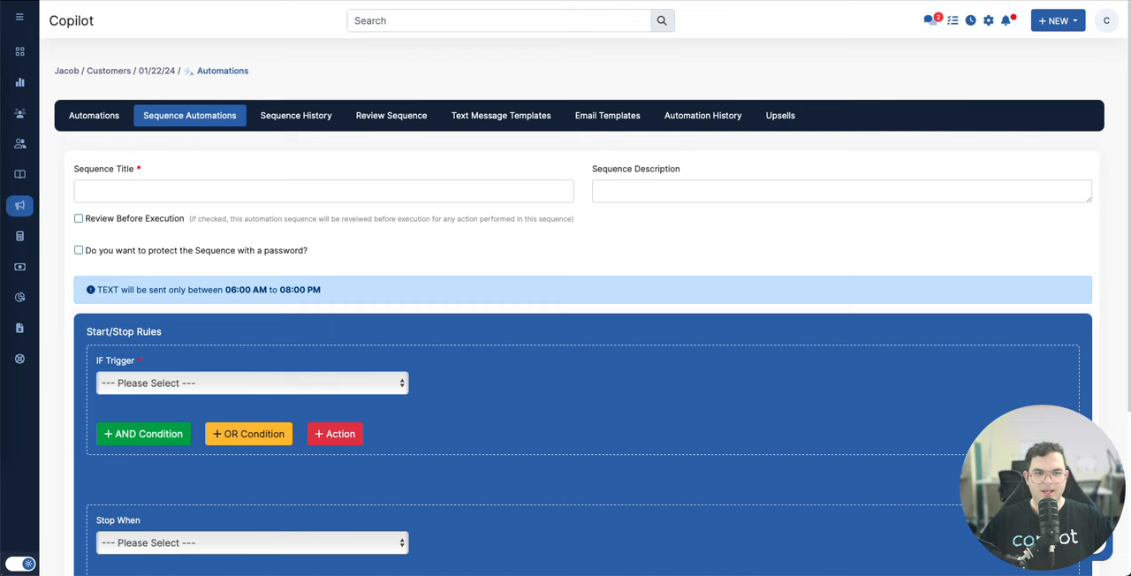
scroll("down", 3)
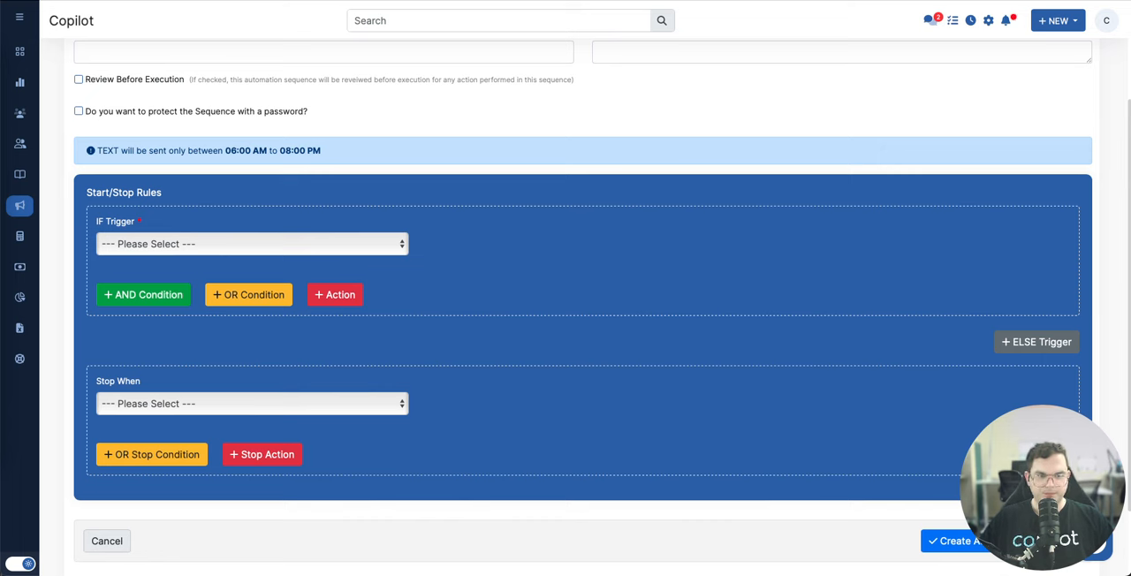
Step: Make Estimate is Accepted the sequence's IF trigger
left_click(251, 244)
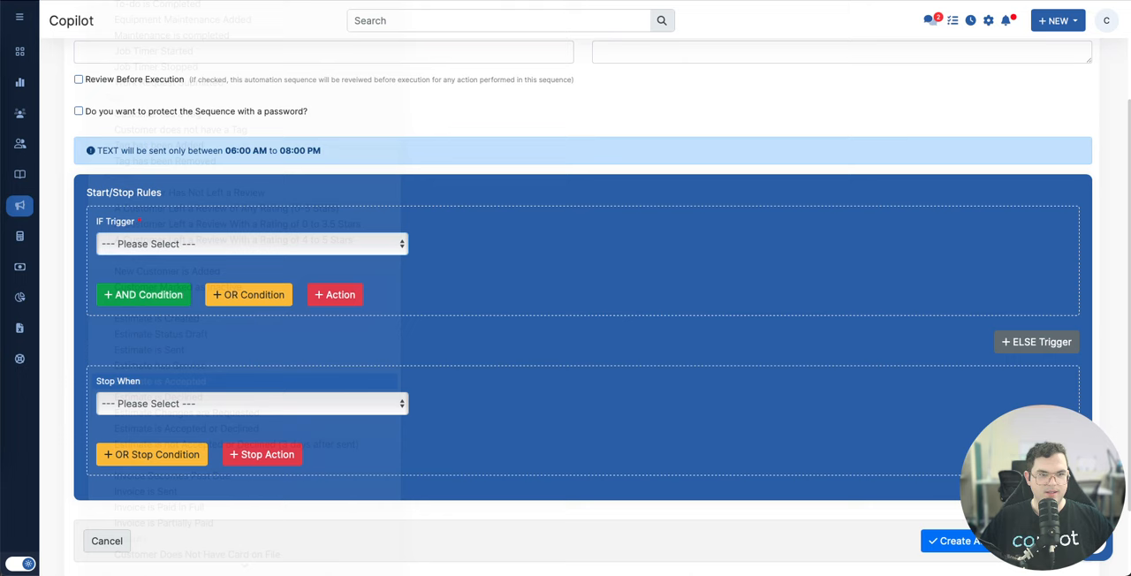
left_click(252, 243)
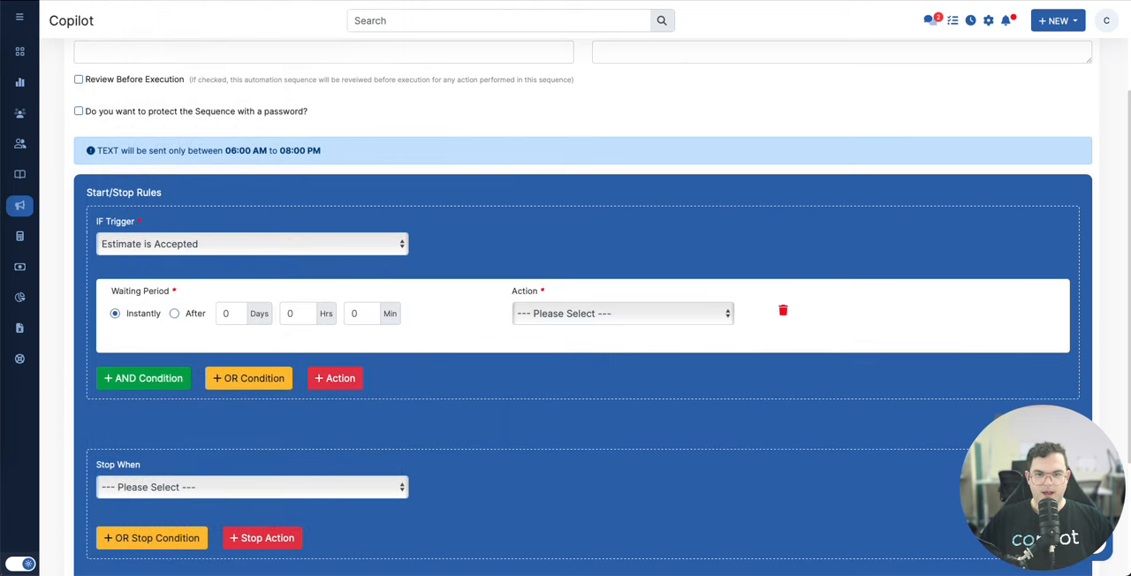
Step: Add a Create & Assigned To-do action with an employee, then remove that action again
left_click(622, 312)
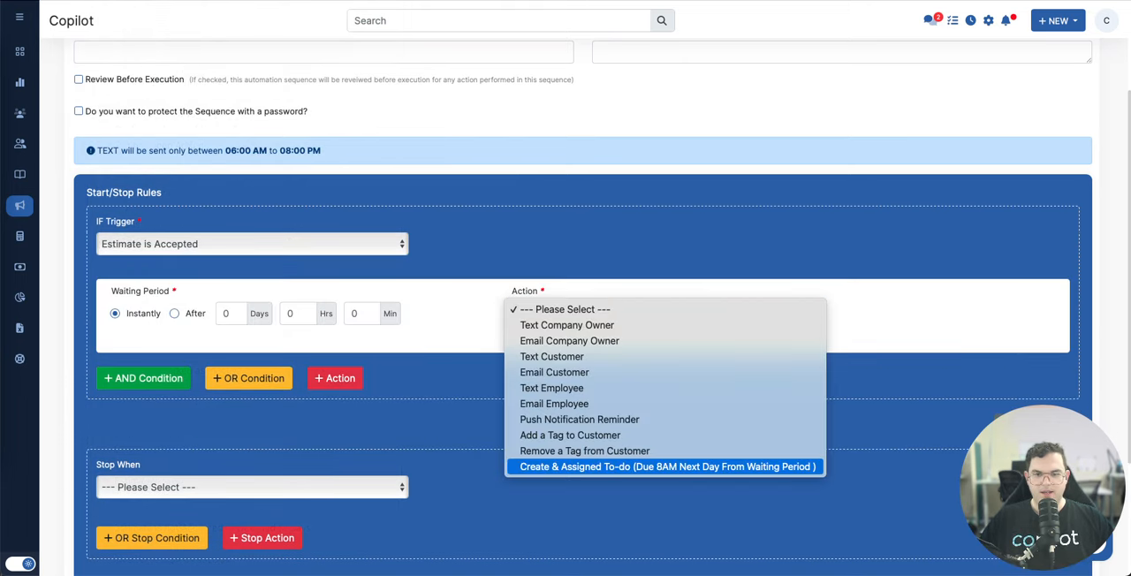
left_click(665, 467)
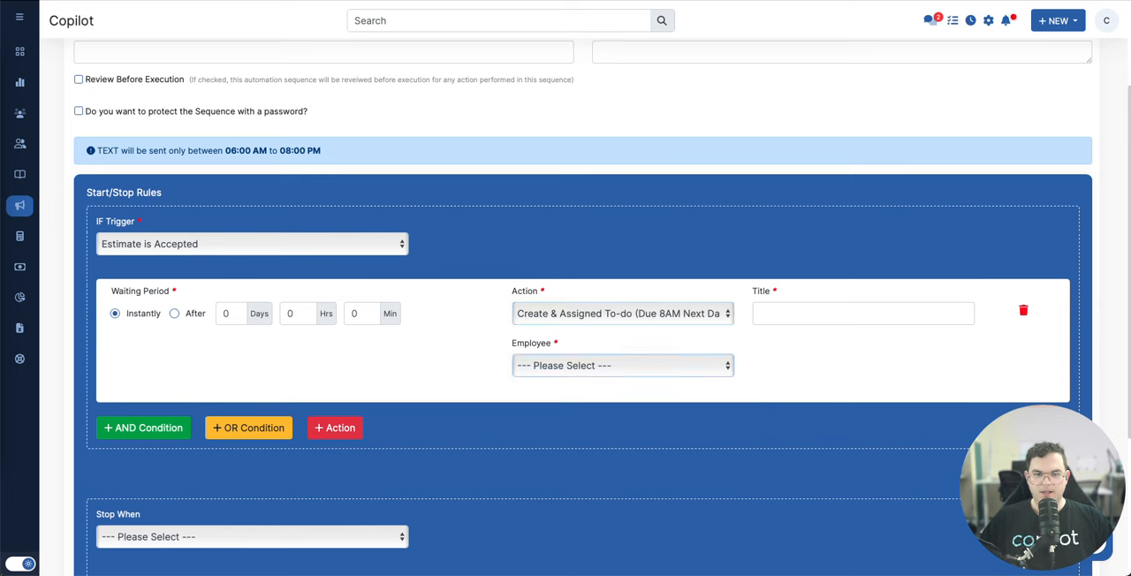
left_click(622, 365)
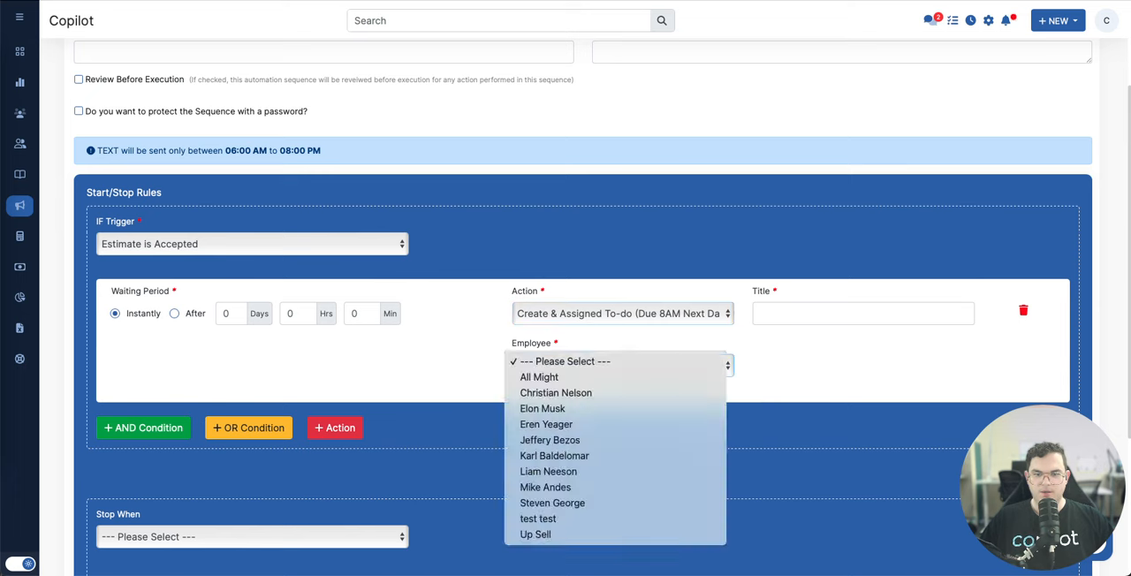
left_click(552, 502)
type("Title")
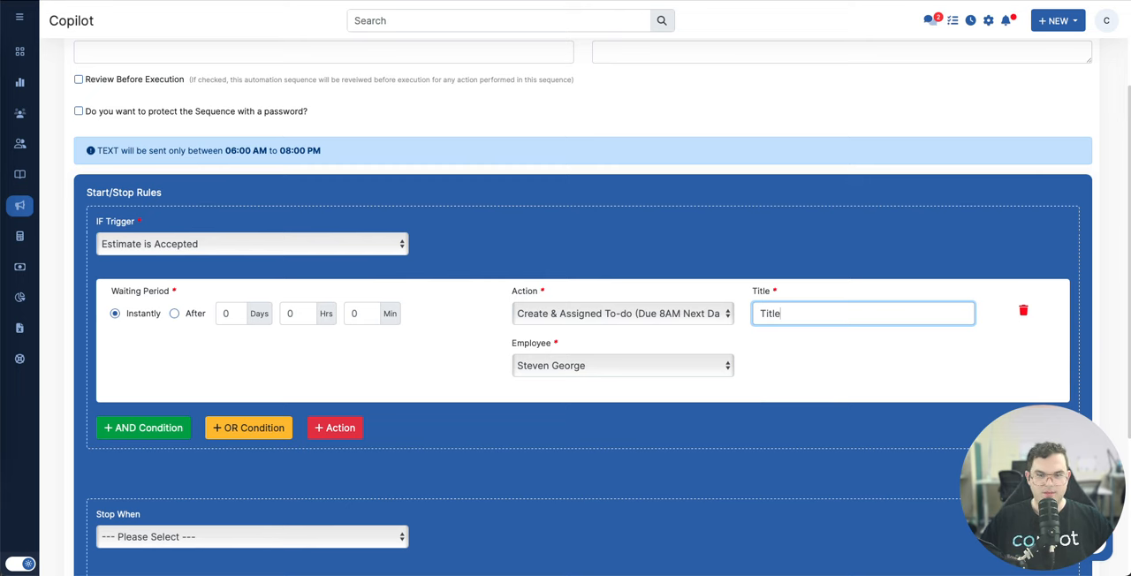
left_click(1024, 311)
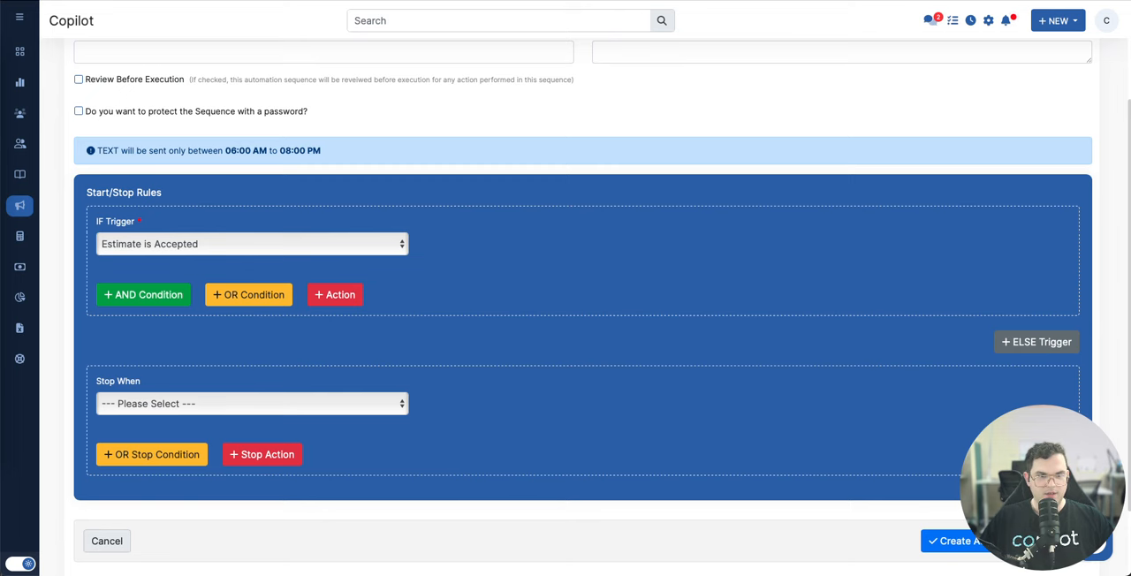
Step: Add an AND condition that the customer does not have the Mowing tag
left_click(142, 295)
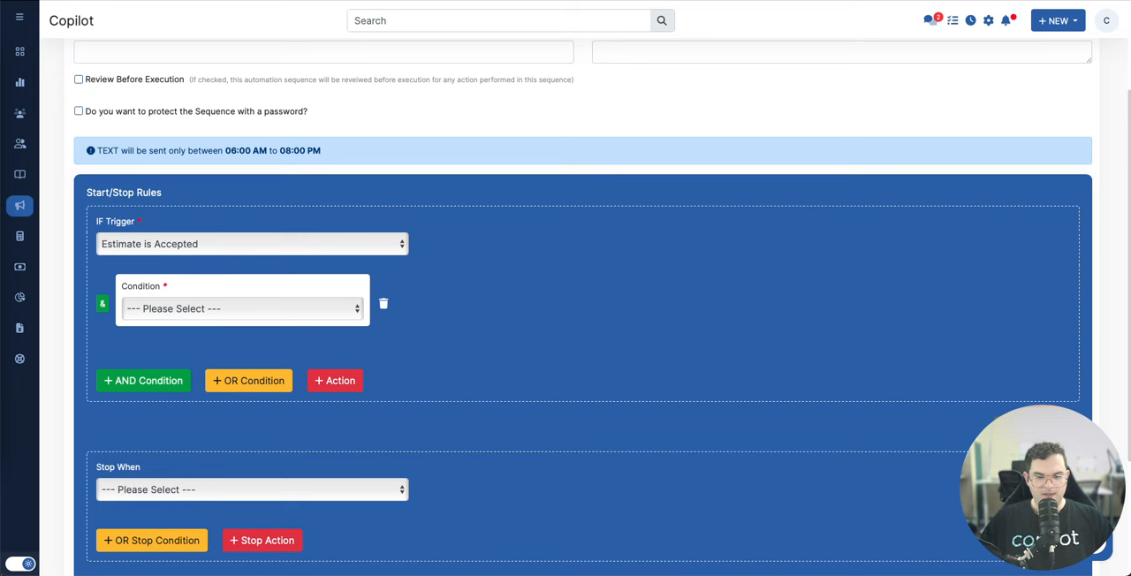
left_click(241, 308)
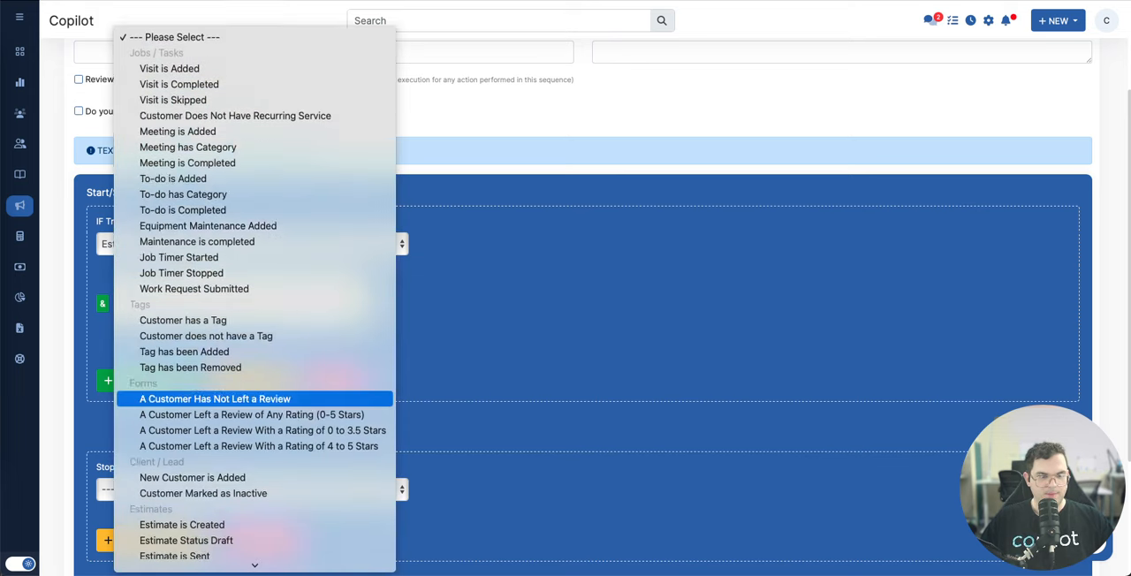
scroll("down", 3)
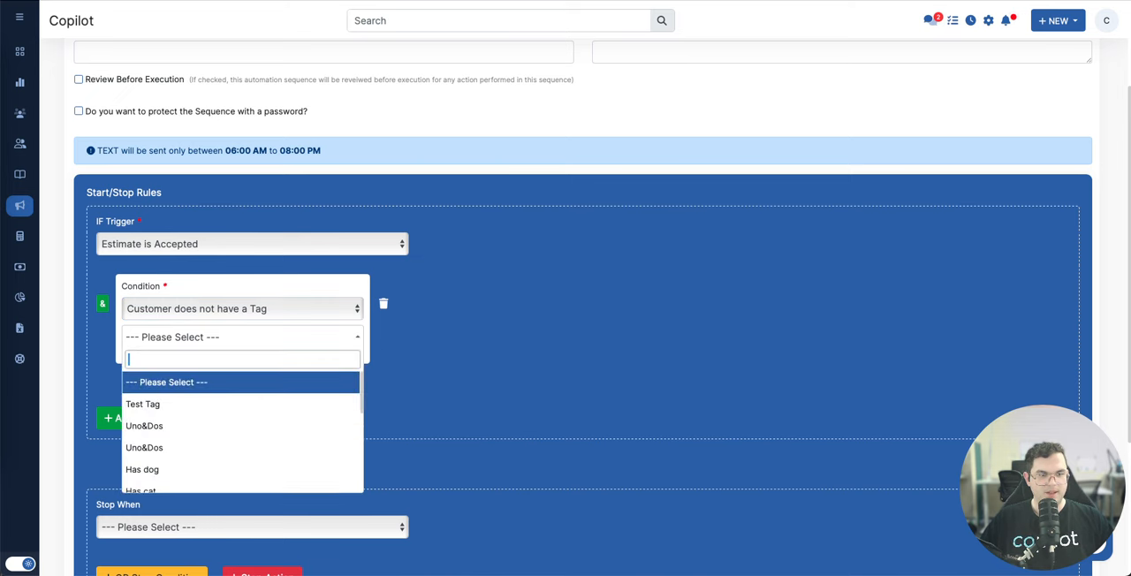
scroll("down", 3)
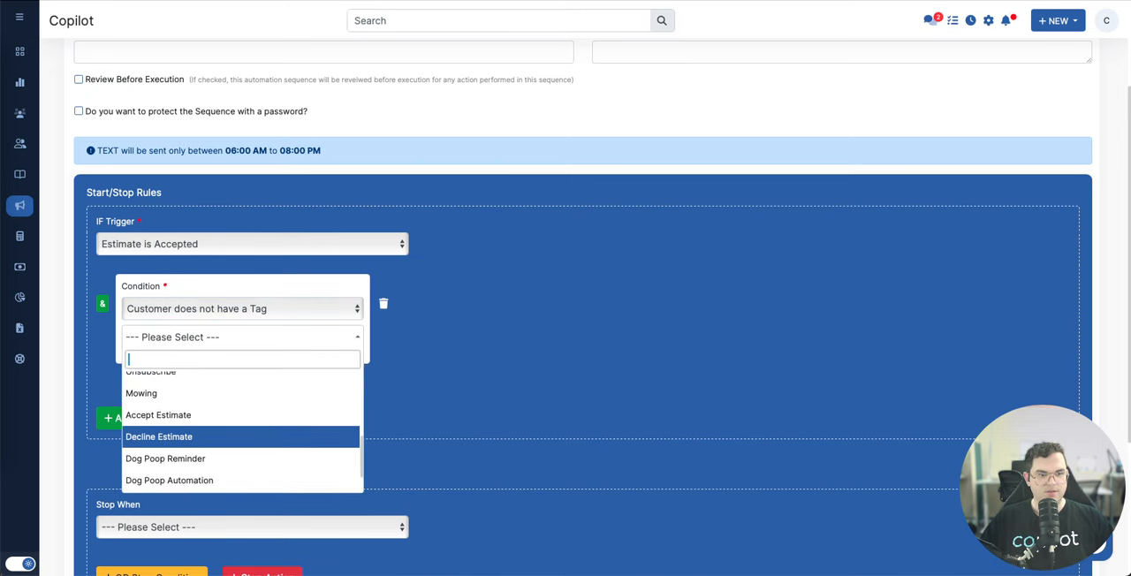
left_click(141, 392)
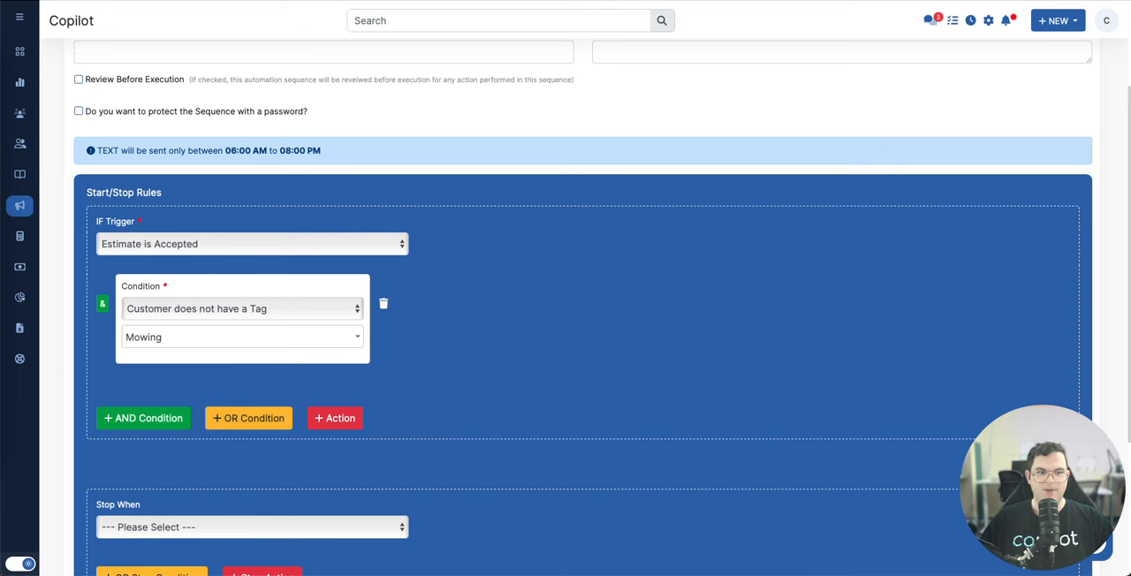
Step: Add an Email Customer action to the IF branch
left_click(334, 418)
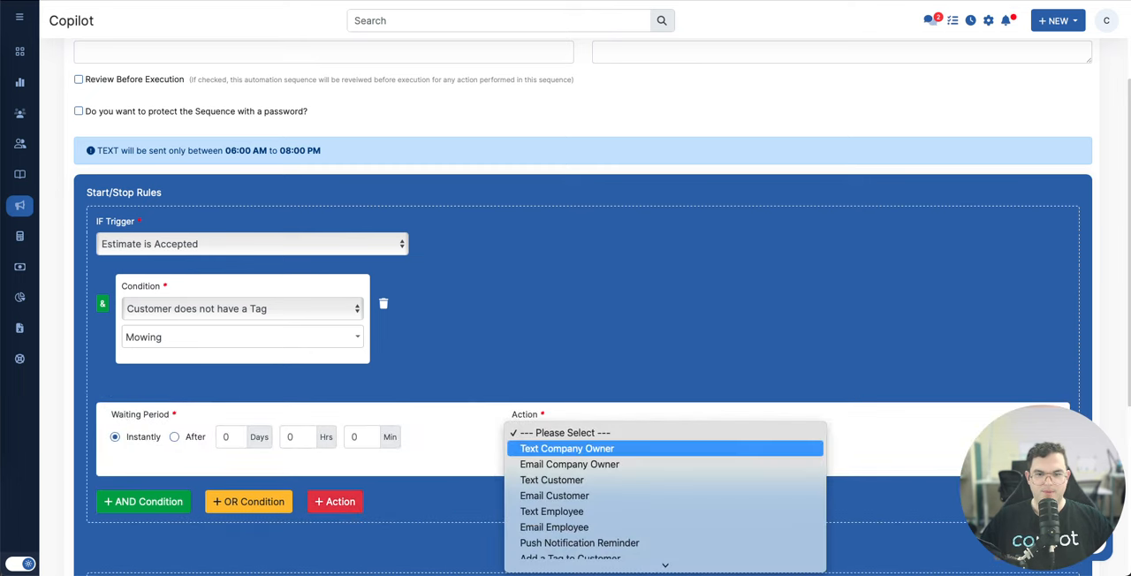
left_click(554, 496)
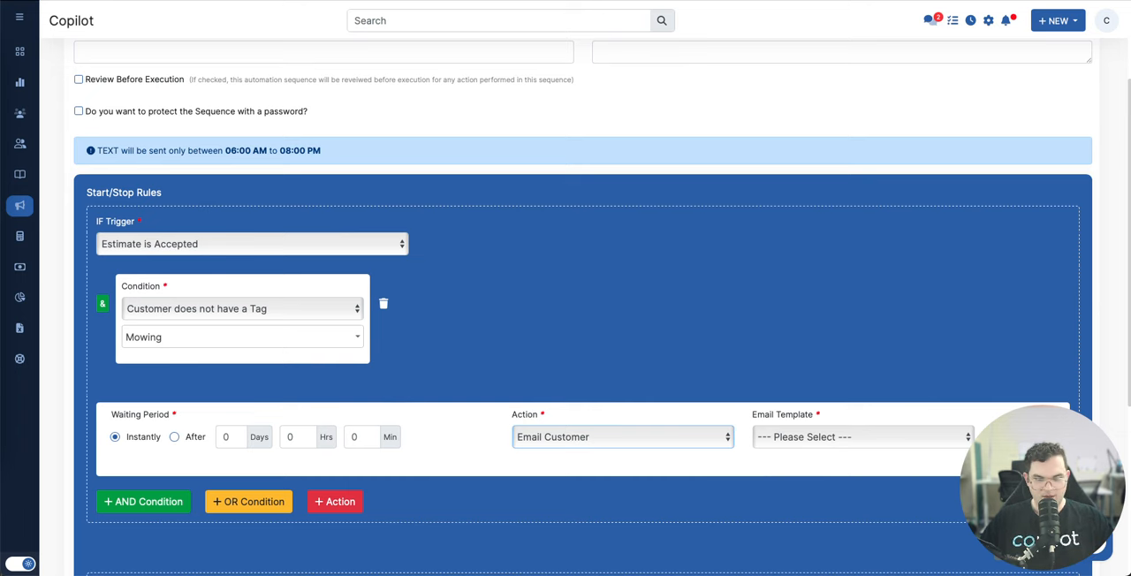
Step: Change the IF trigger to Invoice is Sent
left_click(239, 308)
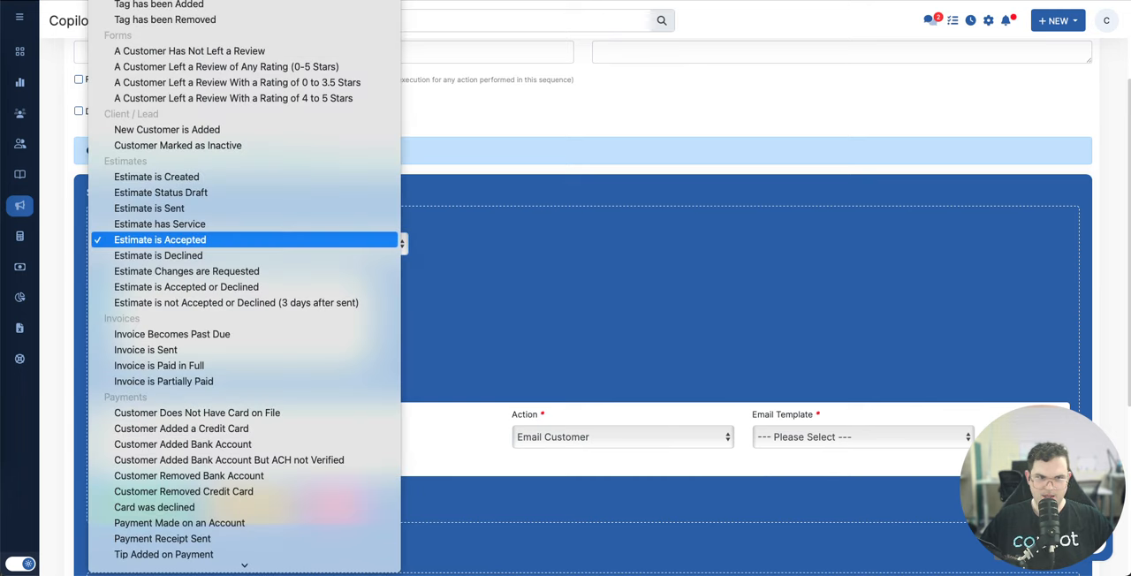
scroll("up", 3)
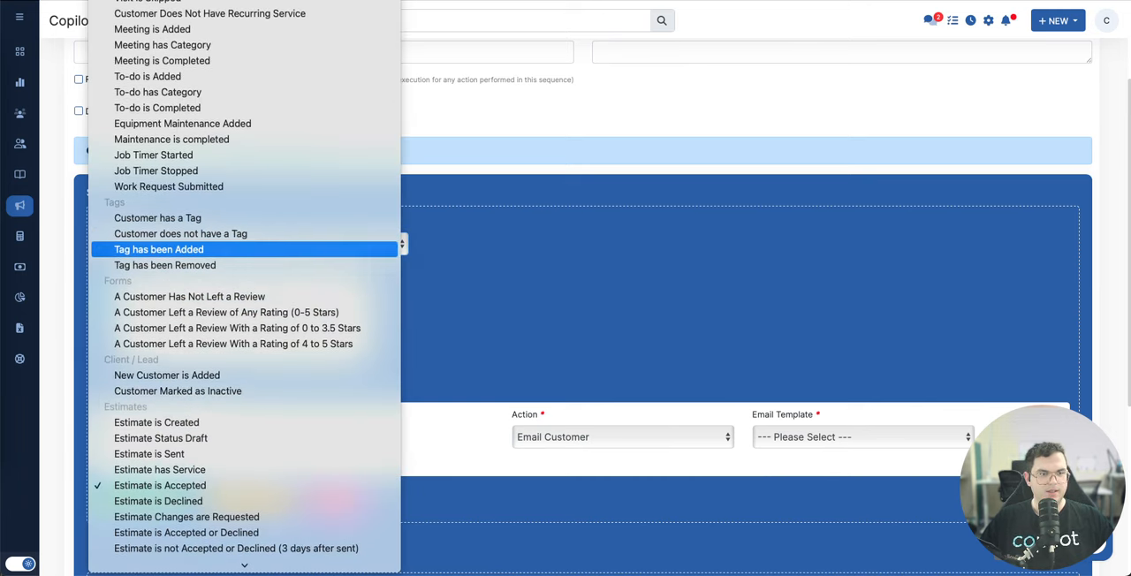
scroll("down", 3)
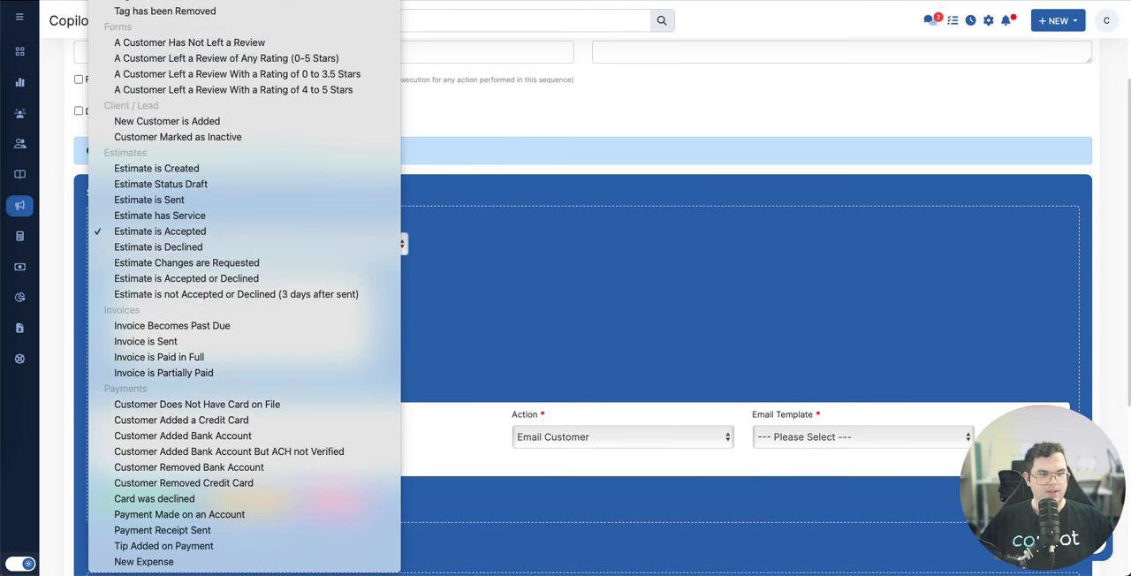
left_click(145, 341)
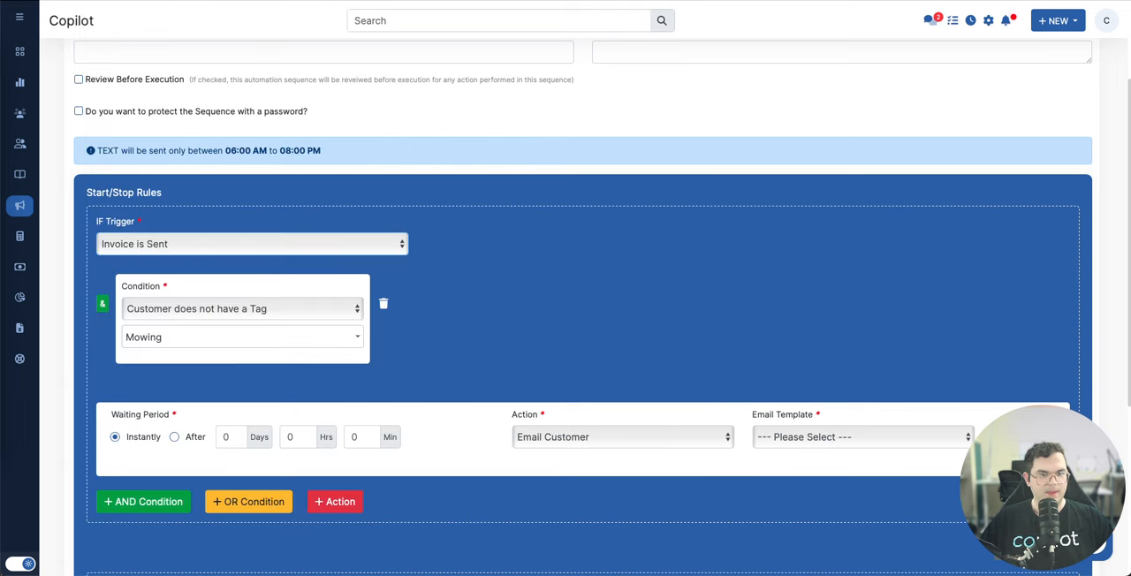
Step: Change the condition to Customer Does Not Have Recurring Service
left_click(252, 244)
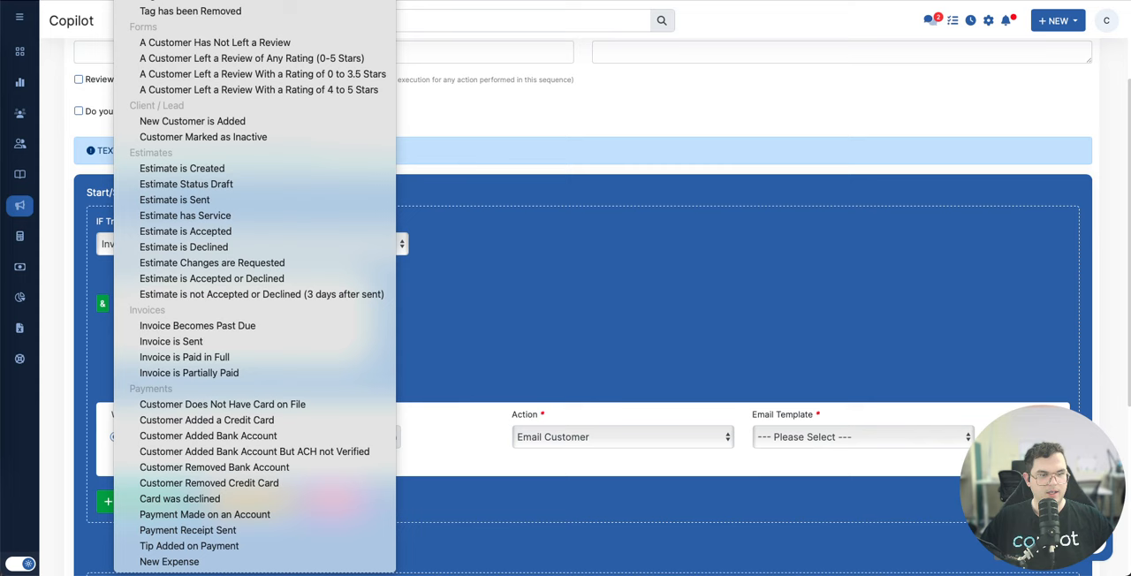
left_click(170, 341)
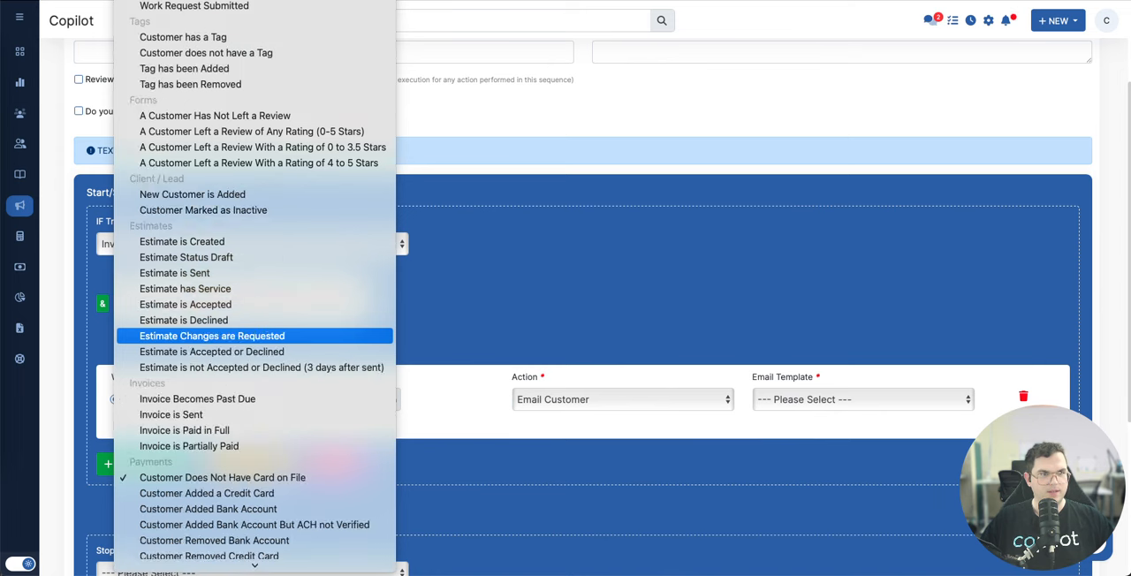
scroll("up", 3)
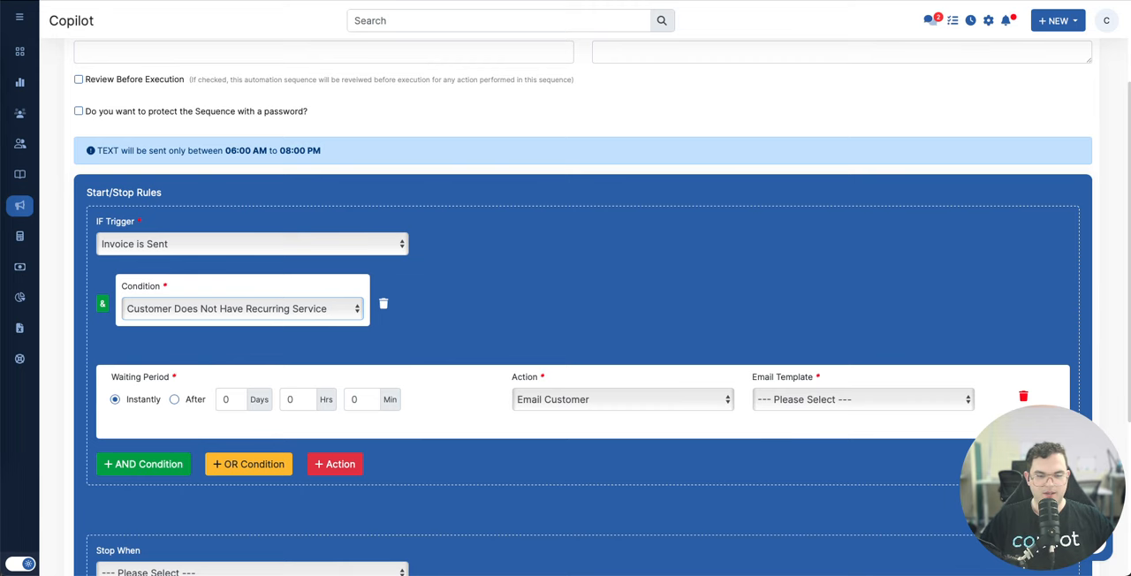
Step: Remove the Email Customer action and reopen the IF trigger choices
scroll("down", 3)
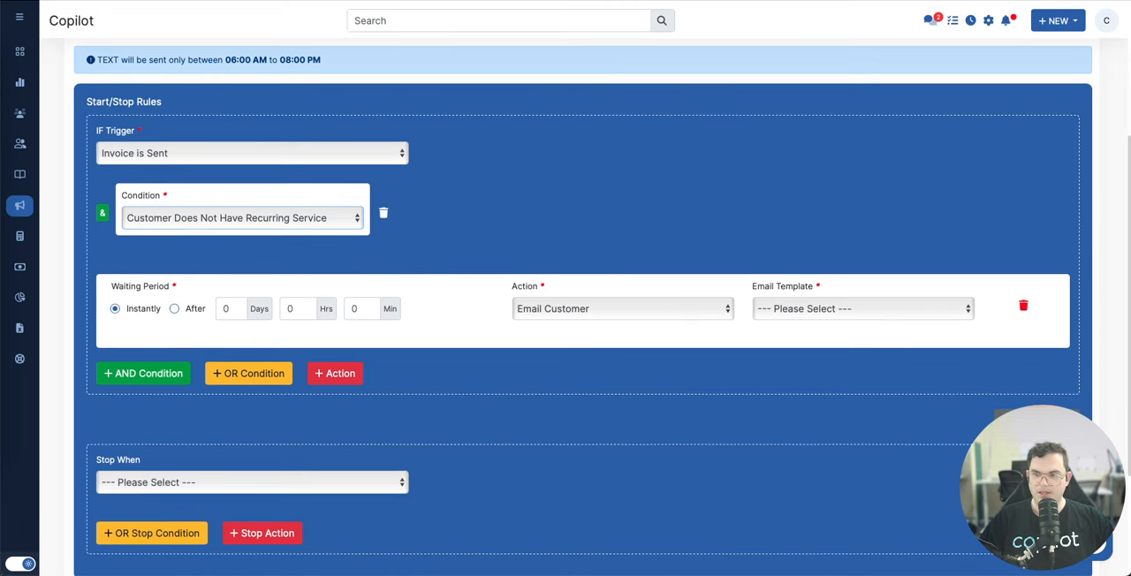
left_click(1023, 305)
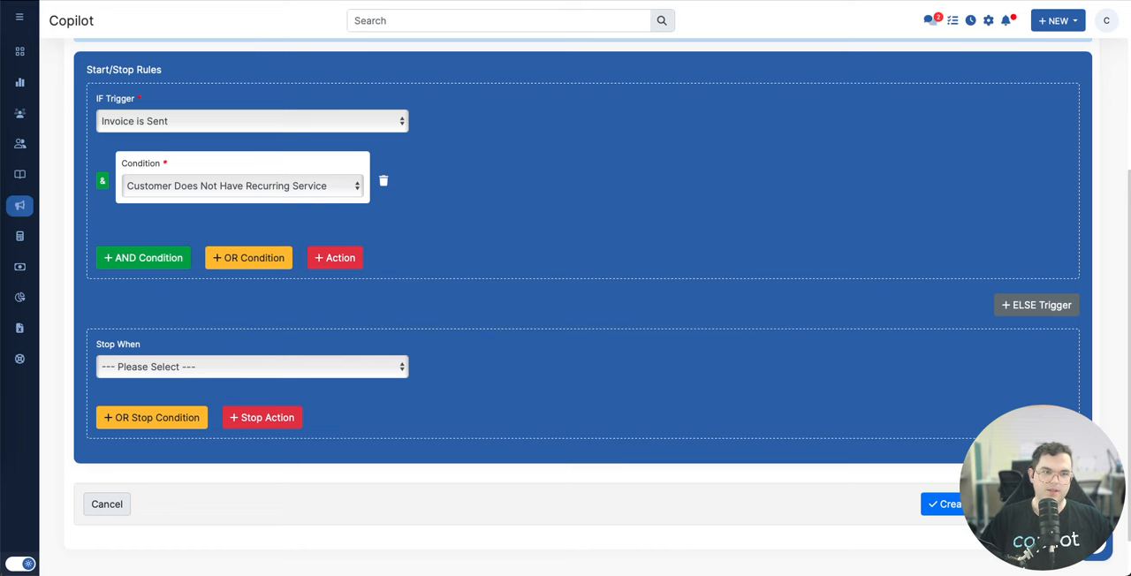
left_click(252, 121)
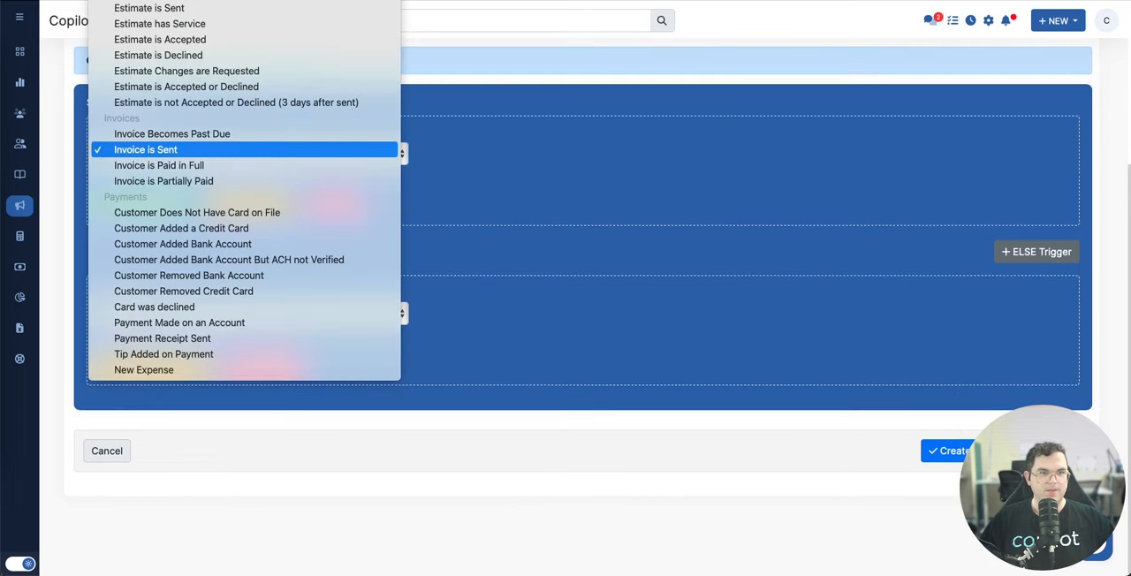
scroll("up", 3)
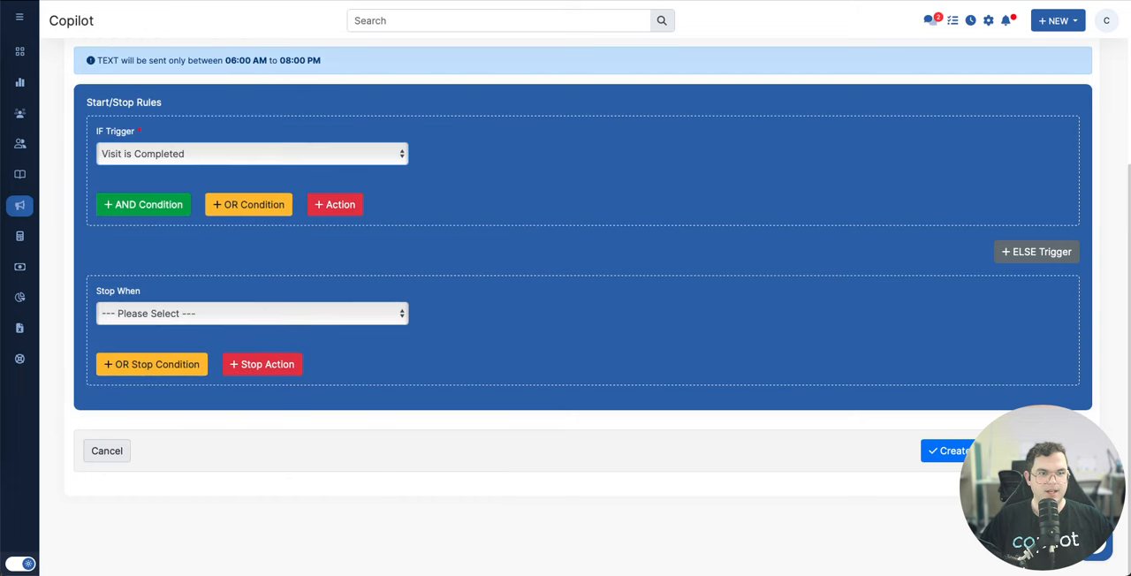
Step: Add a Customer has a Tag condition for the Mowing tag to the Visit is Completed trigger
left_click(143, 204)
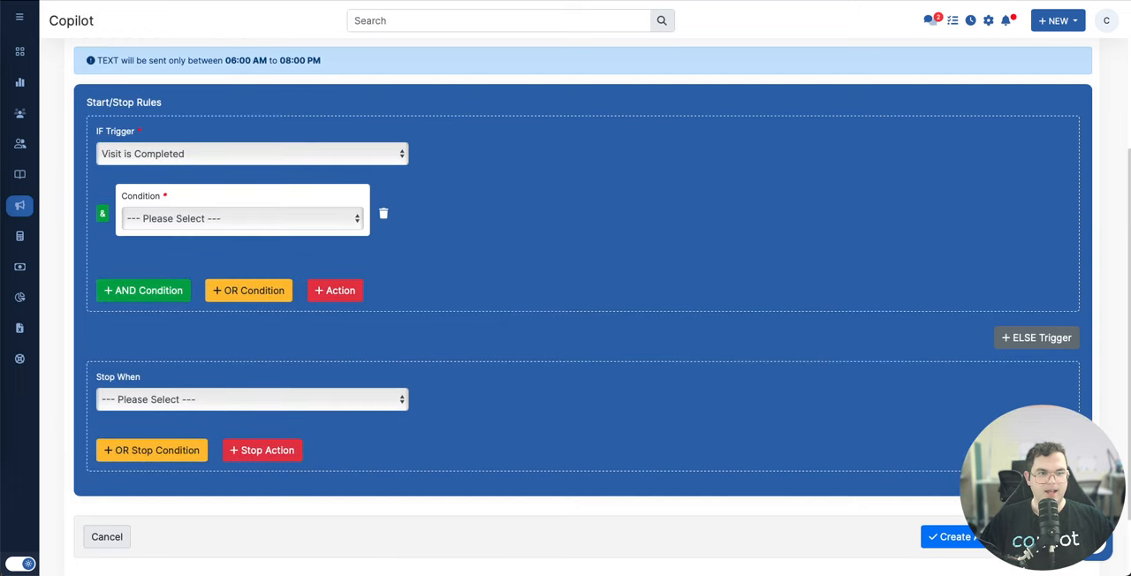
left_click(251, 153)
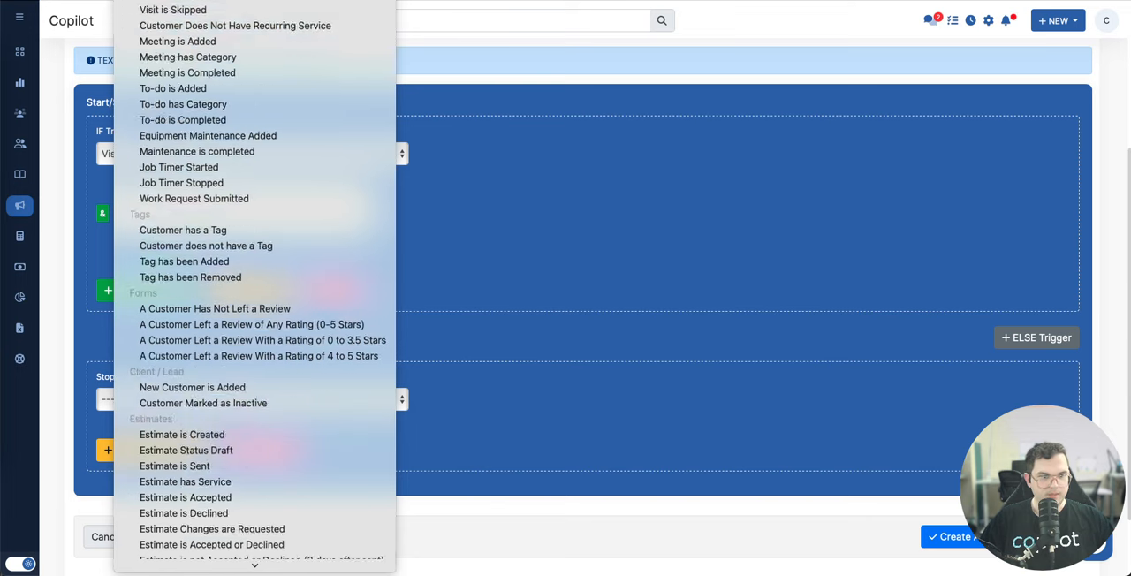
left_click(187, 72)
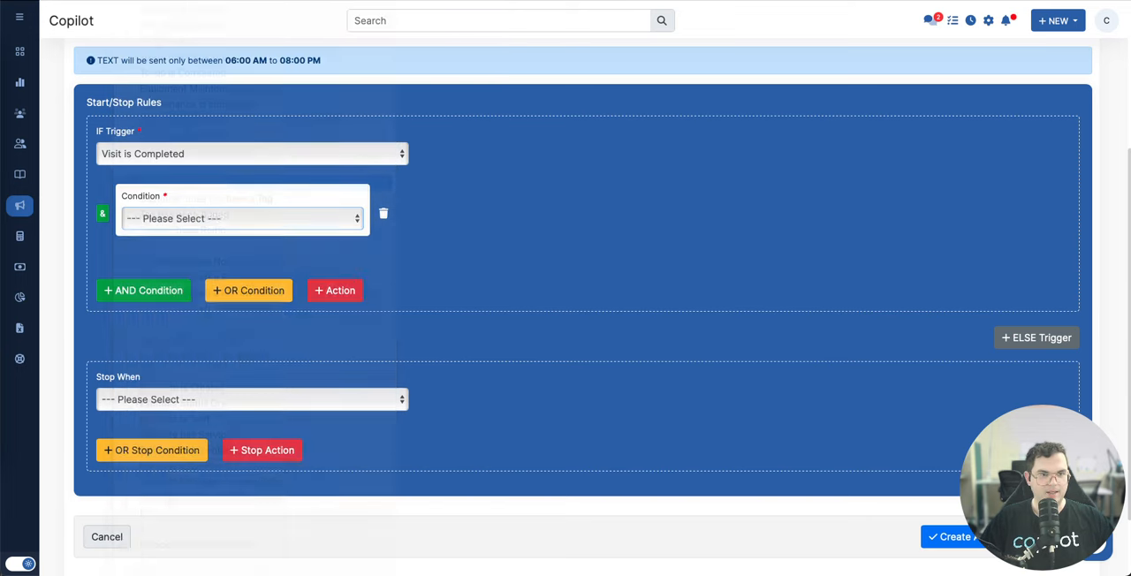
left_click(239, 218)
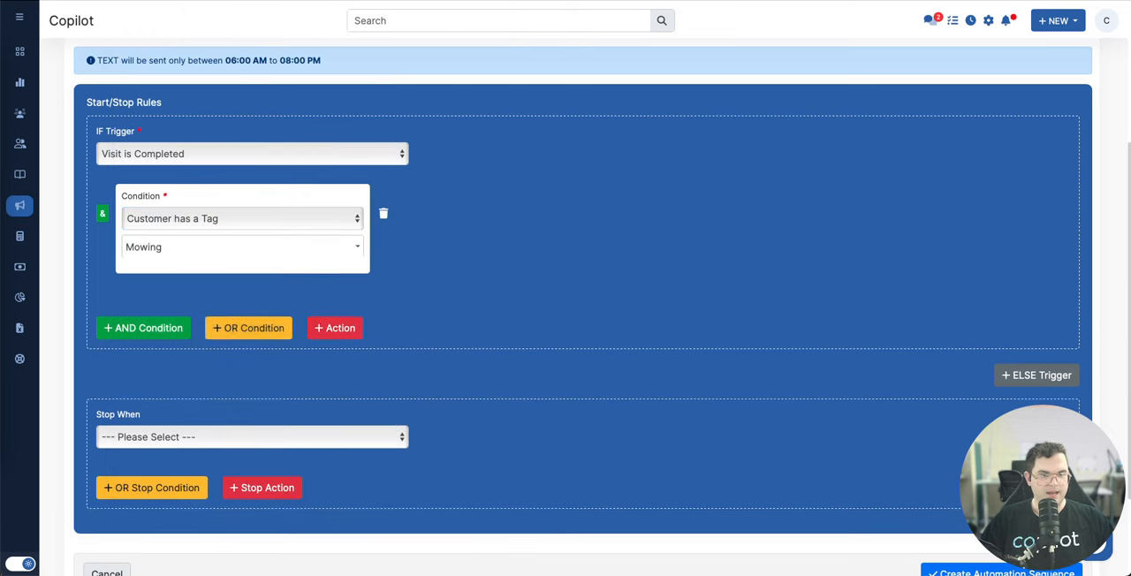
Step: Add an instant Text Customer action to the IF branch
left_click(334, 327)
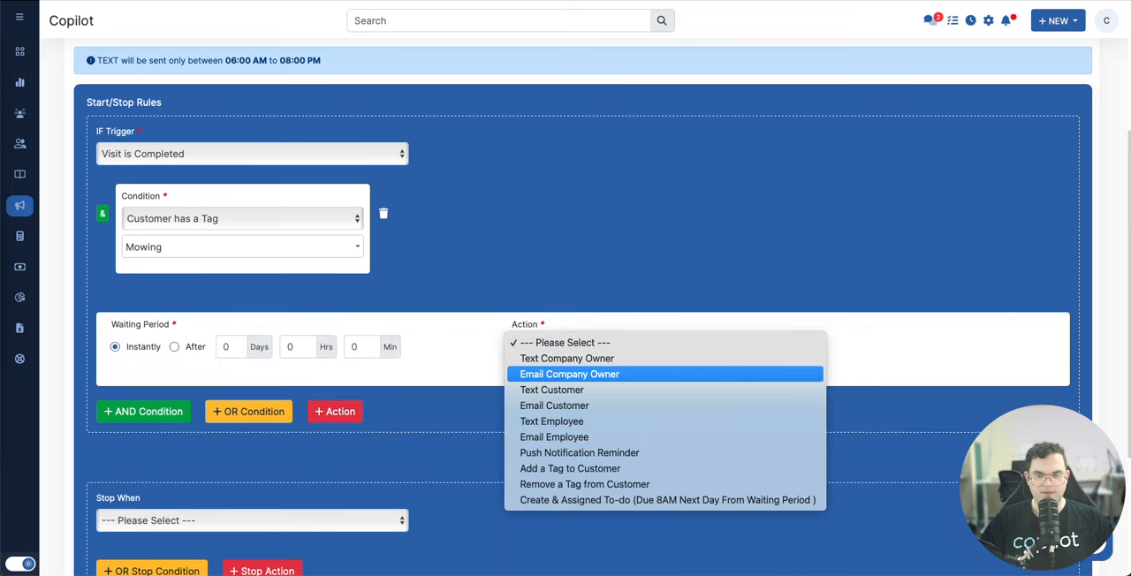
left_click(552, 390)
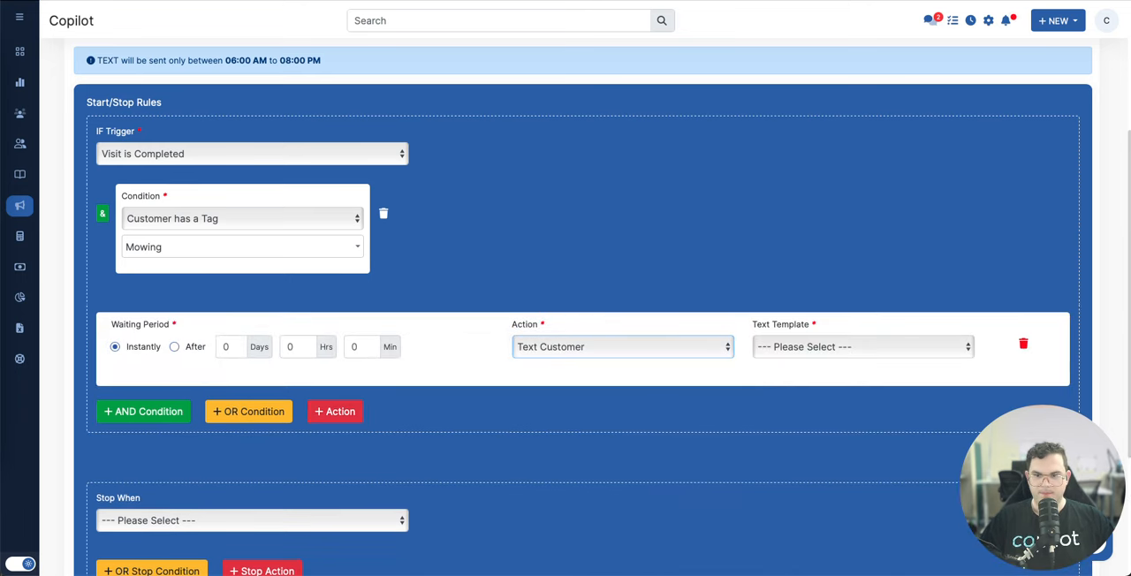
scroll("down", 3)
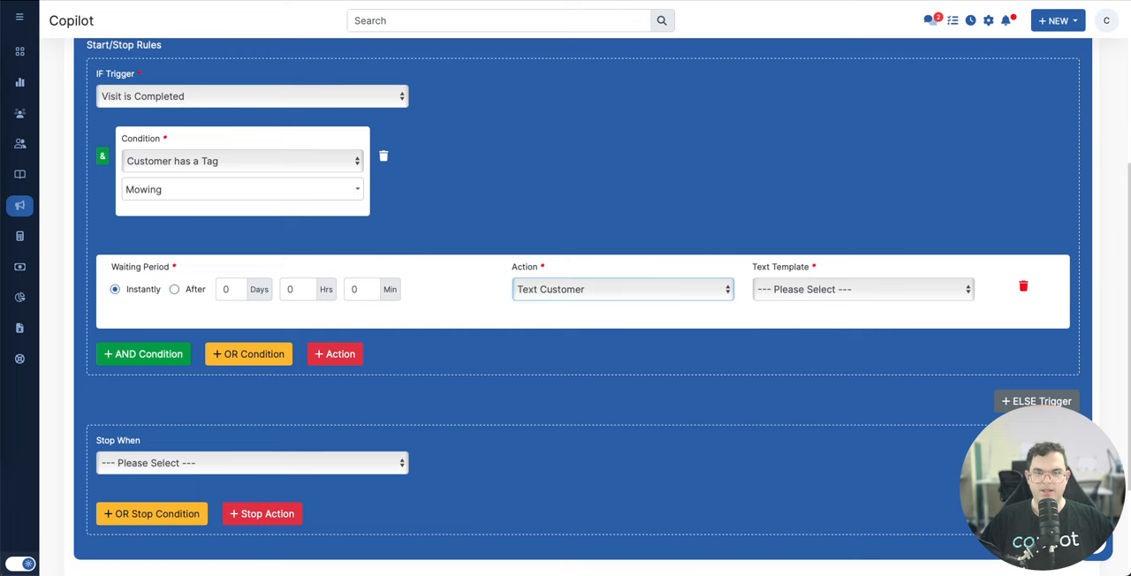
Step: Add an ELSE branch triggered by Visit is Completed with a Text Customer action
left_click(1036, 401)
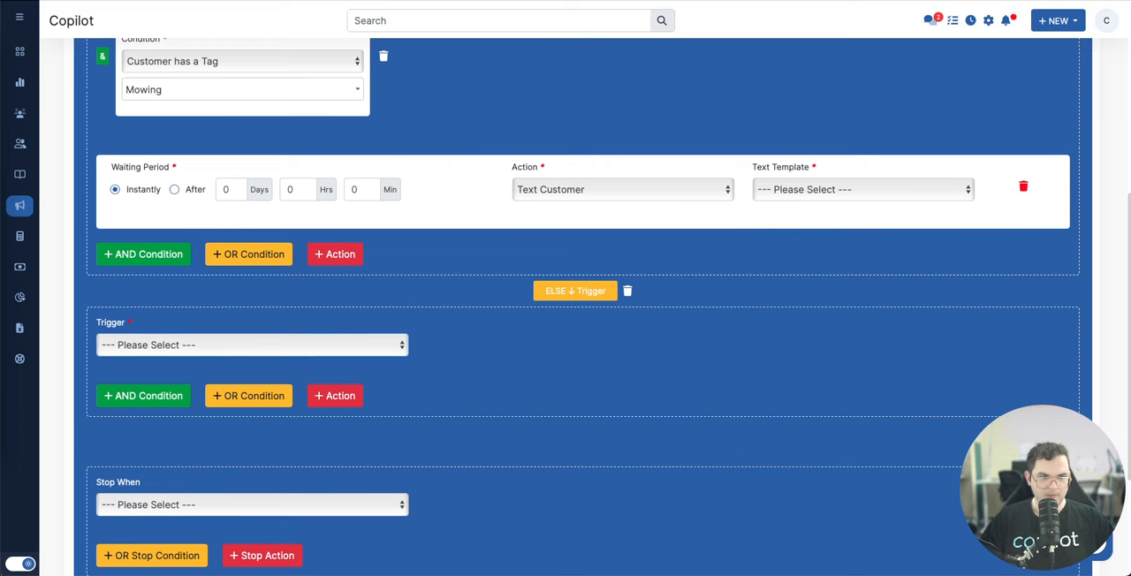
left_click(251, 345)
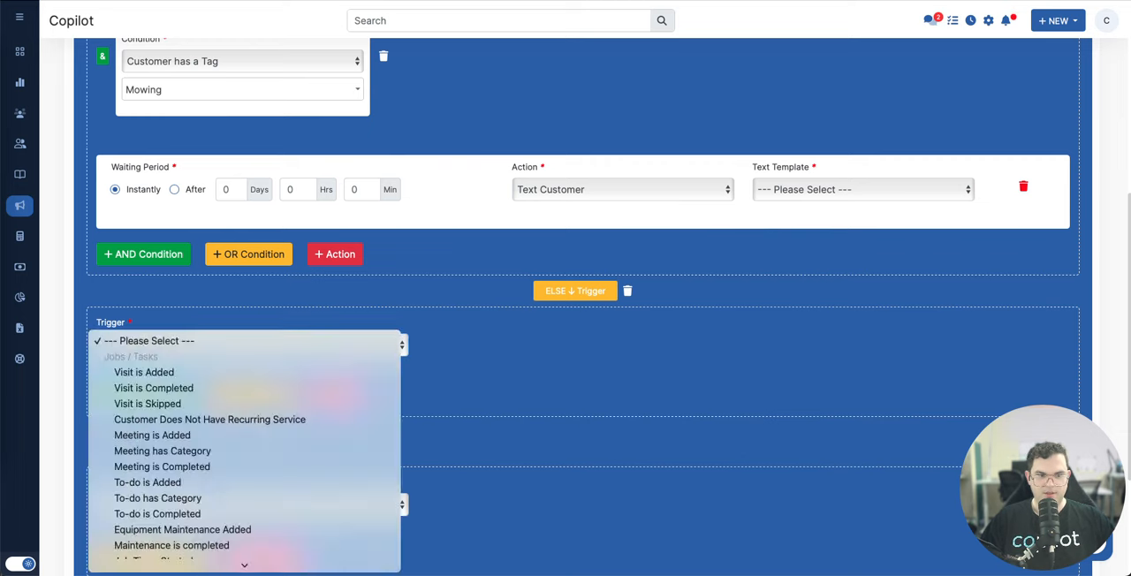
left_click(154, 387)
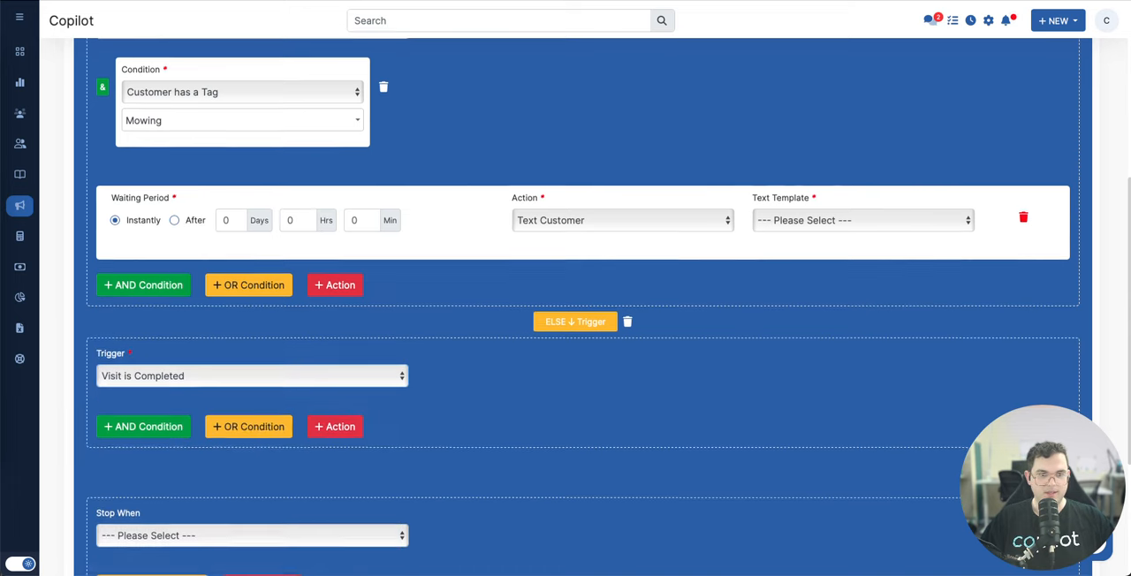
scroll("down", 3)
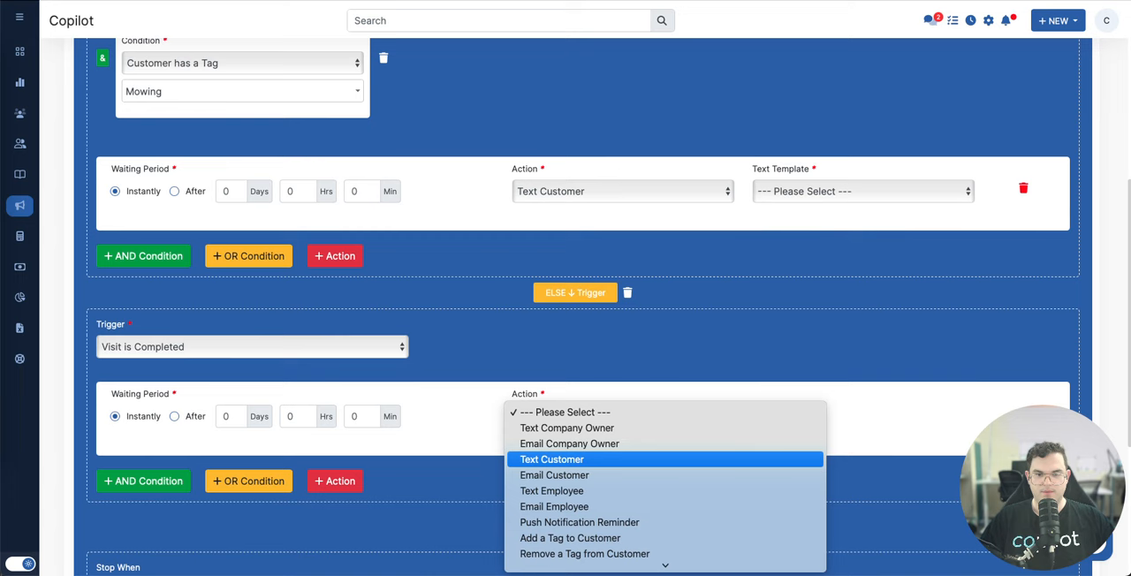
left_click(551, 459)
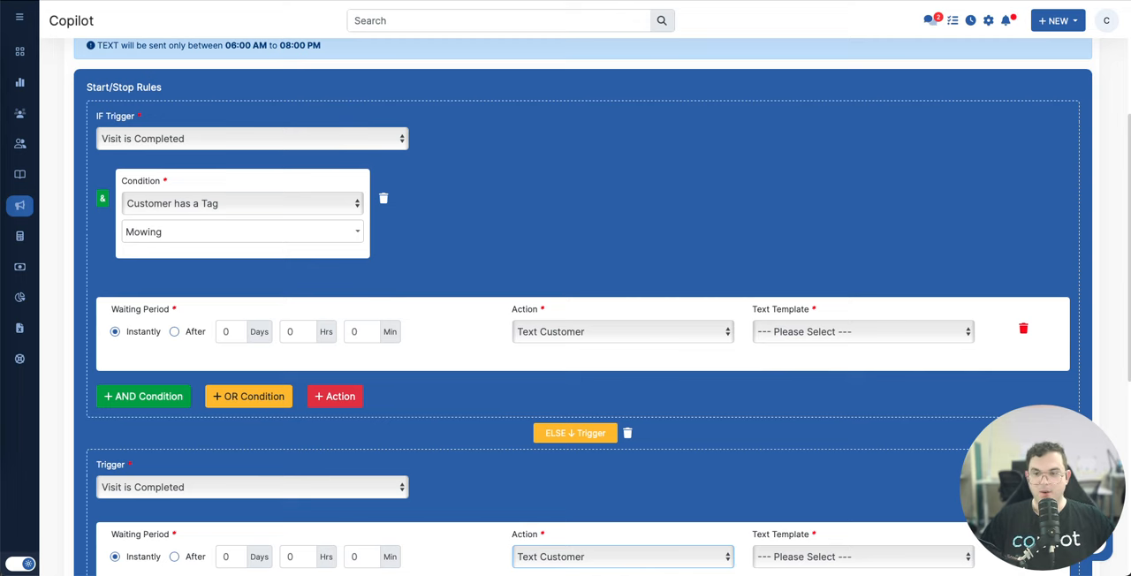
scroll("down", 3)
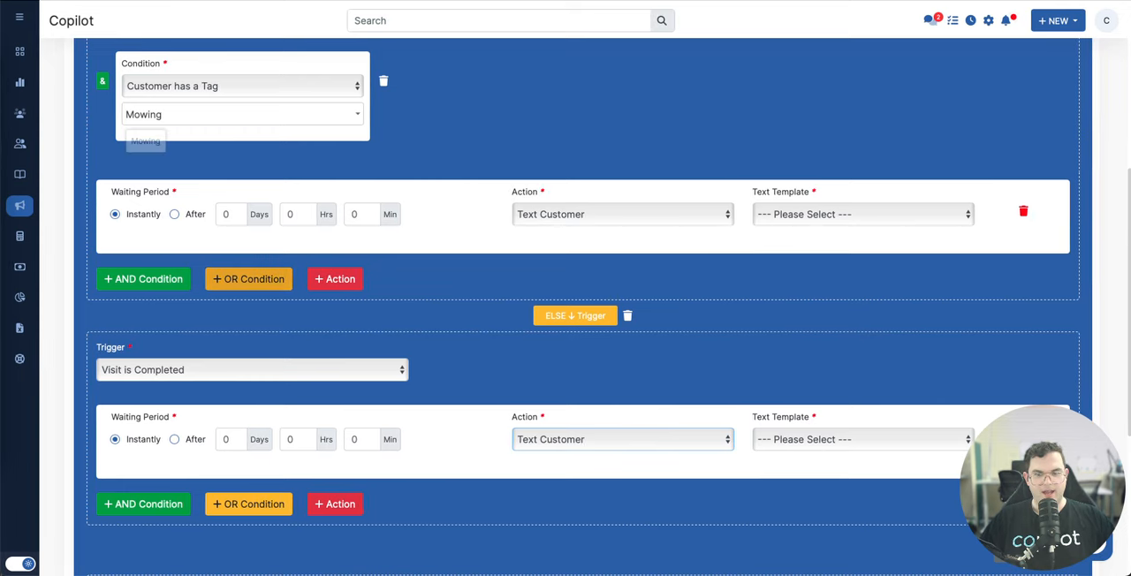
scroll("down", 3)
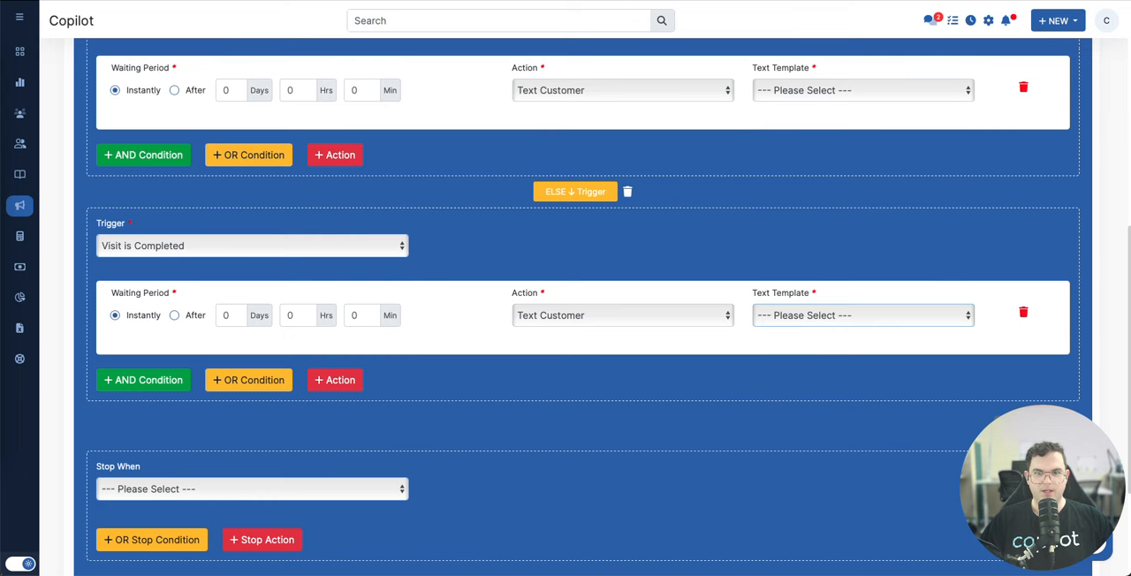
scroll("down", 3)
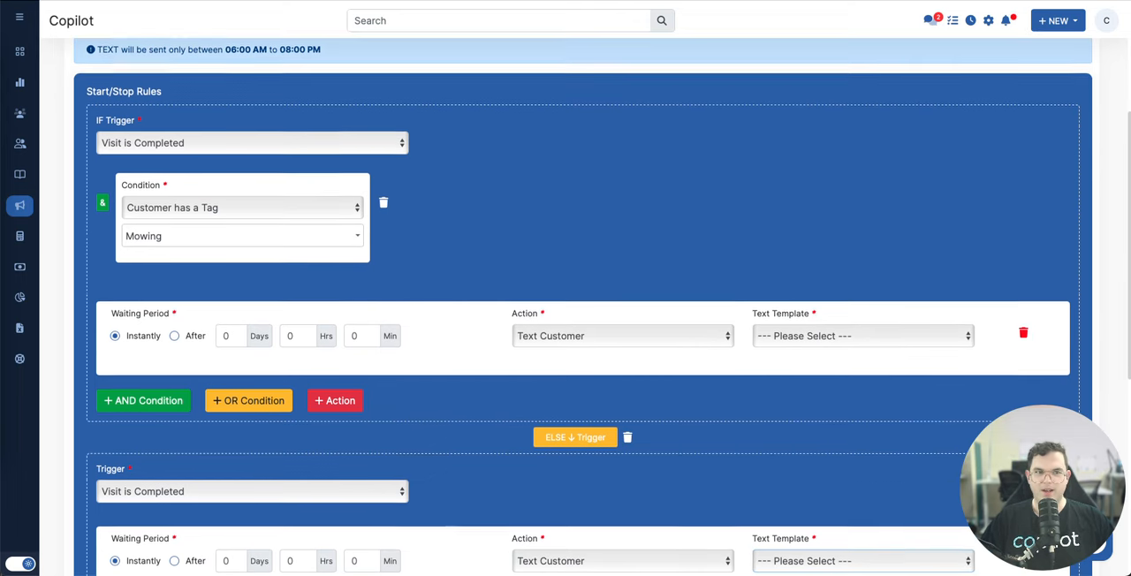
scroll("up", 3)
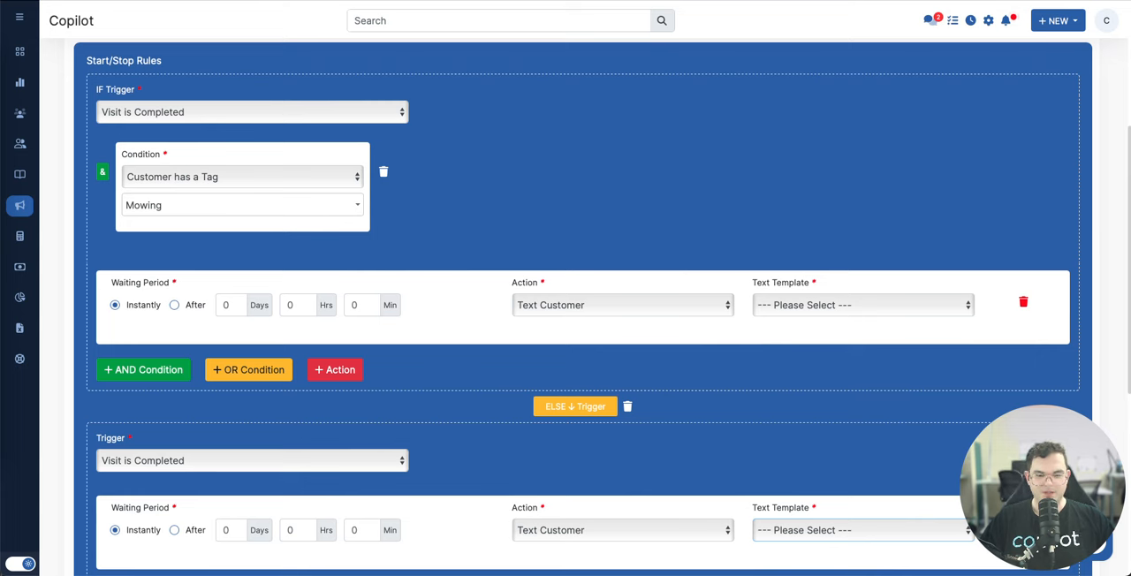
mouse_move(19, 51)
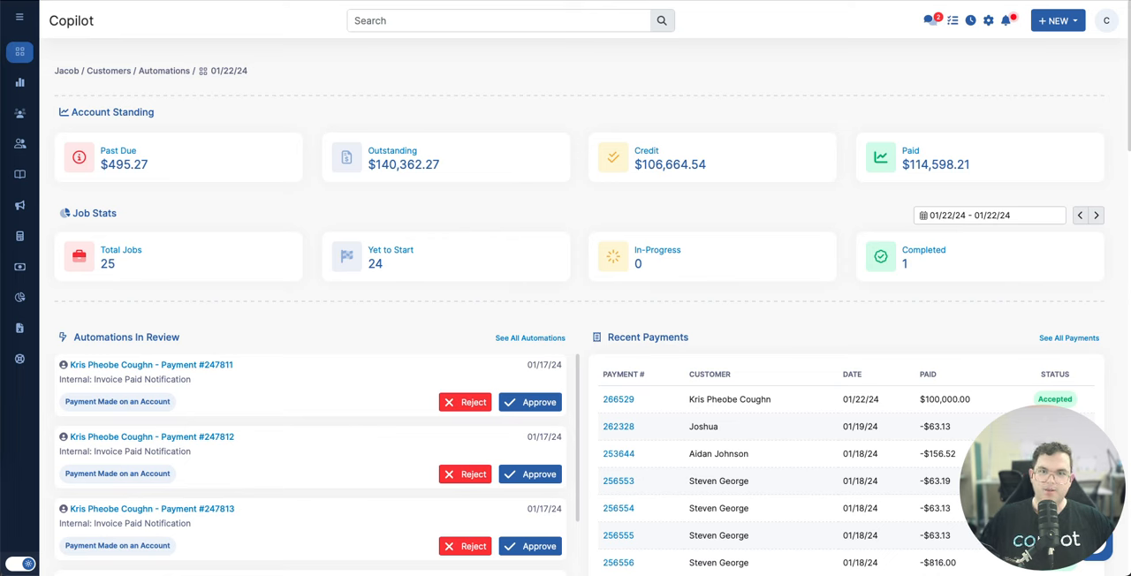
mouse_move(19, 114)
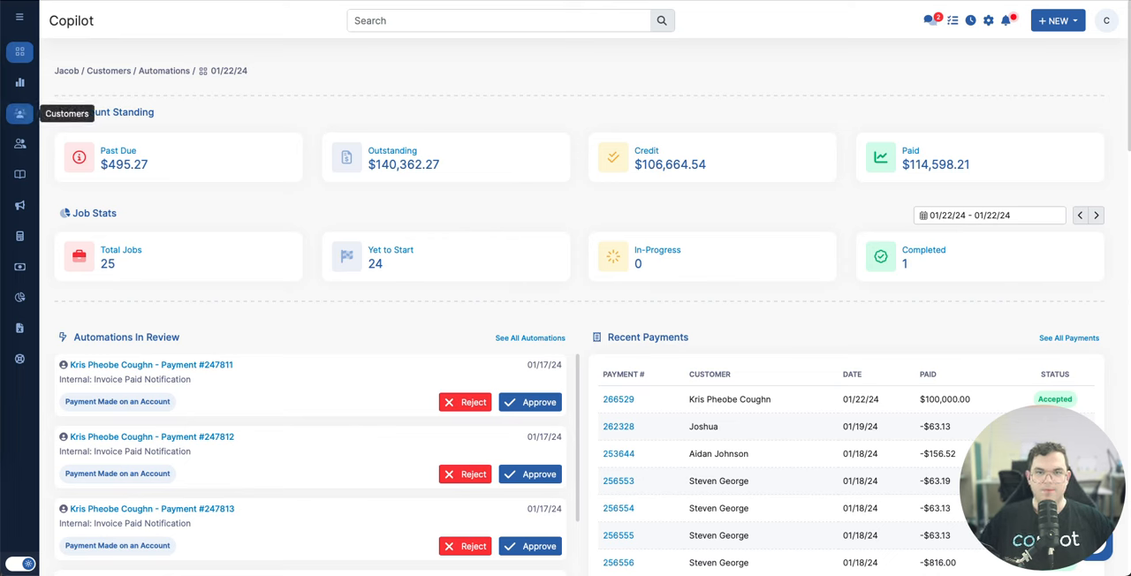
Step: Visit the customer list, then bring up the separate Copilot CRM app window
left_click(20, 113)
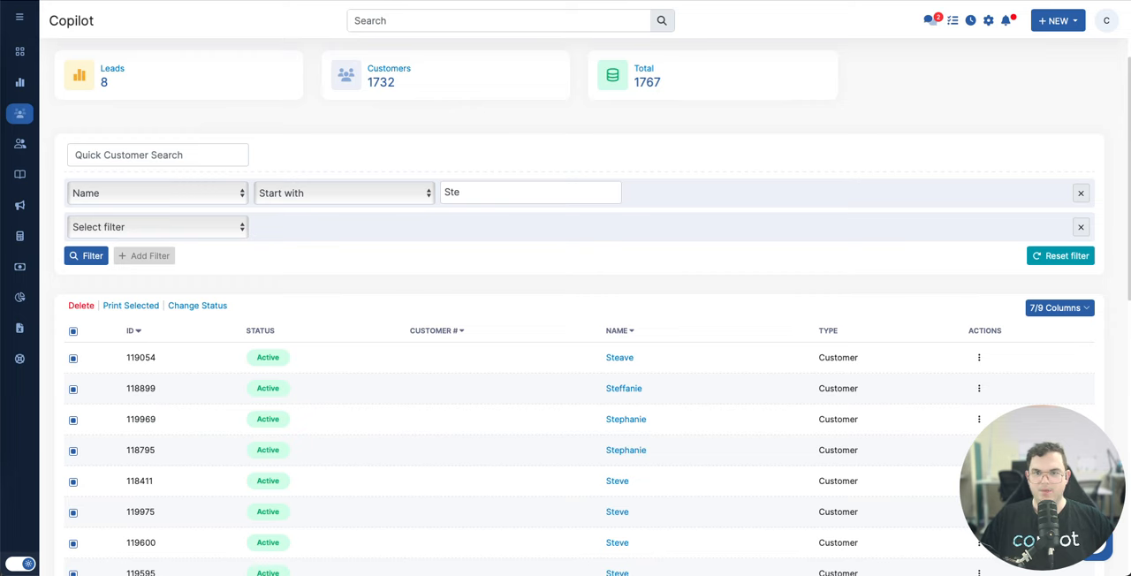
left_click(792, 55)
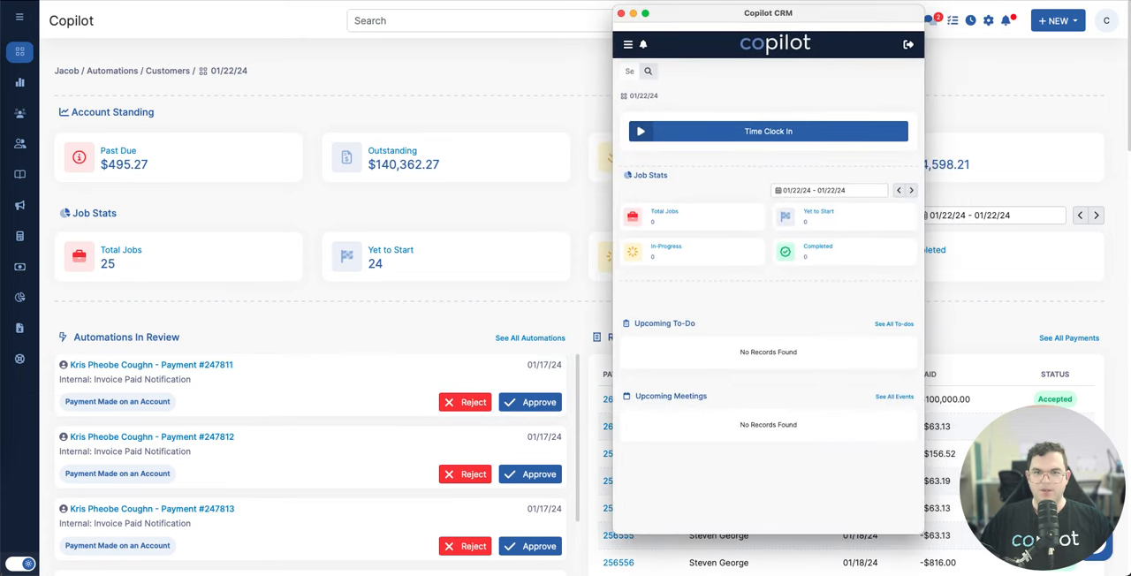
Step: Open and cancel the Contact Support ticket form twice from the app menu, then close the CRM window
left_click(629, 45)
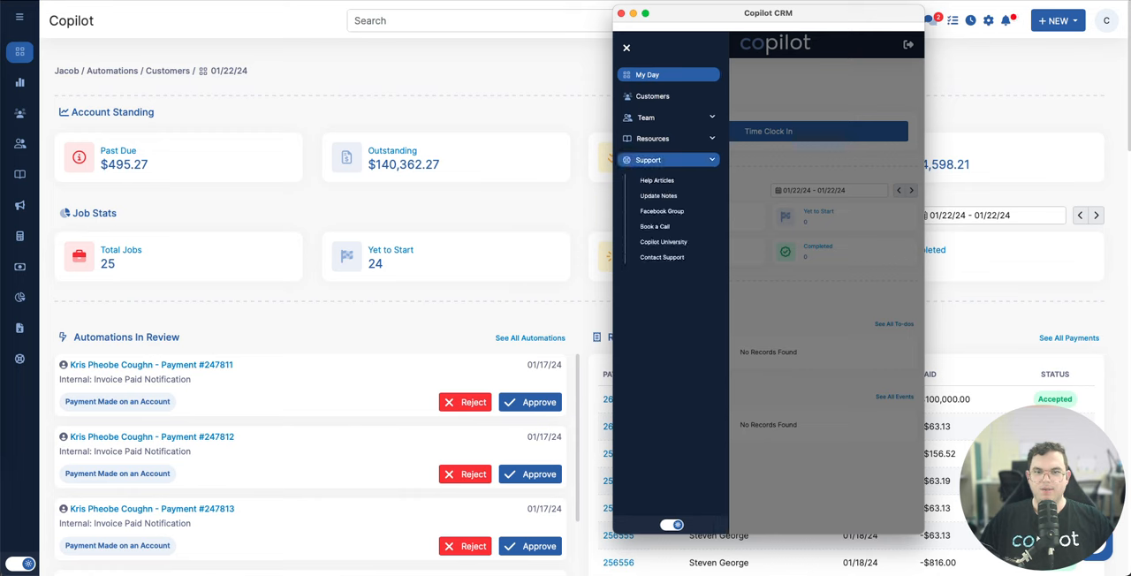
mouse_move(662, 257)
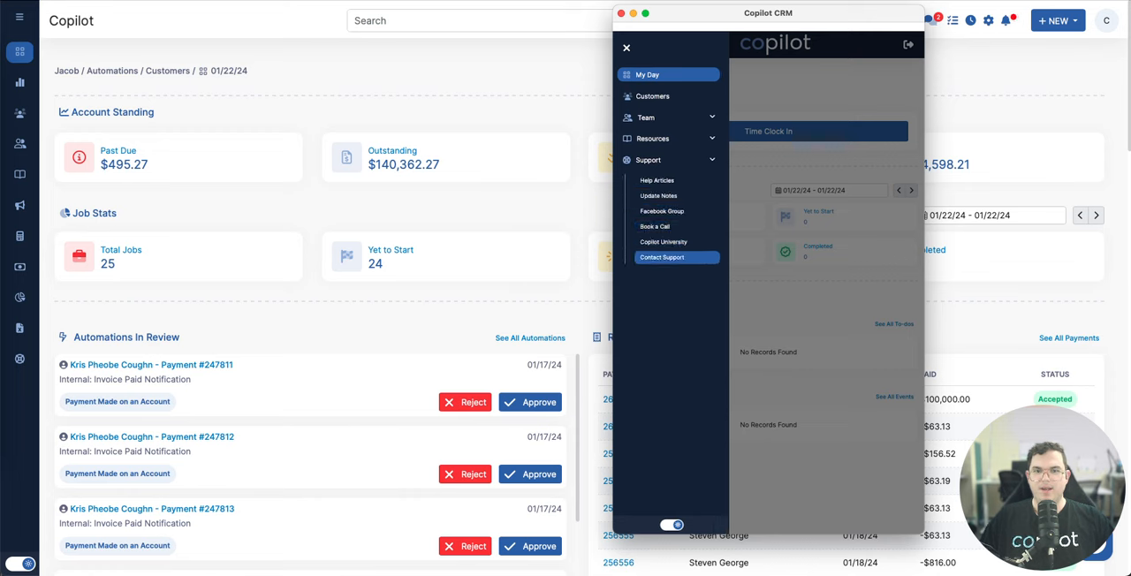
left_click(661, 257)
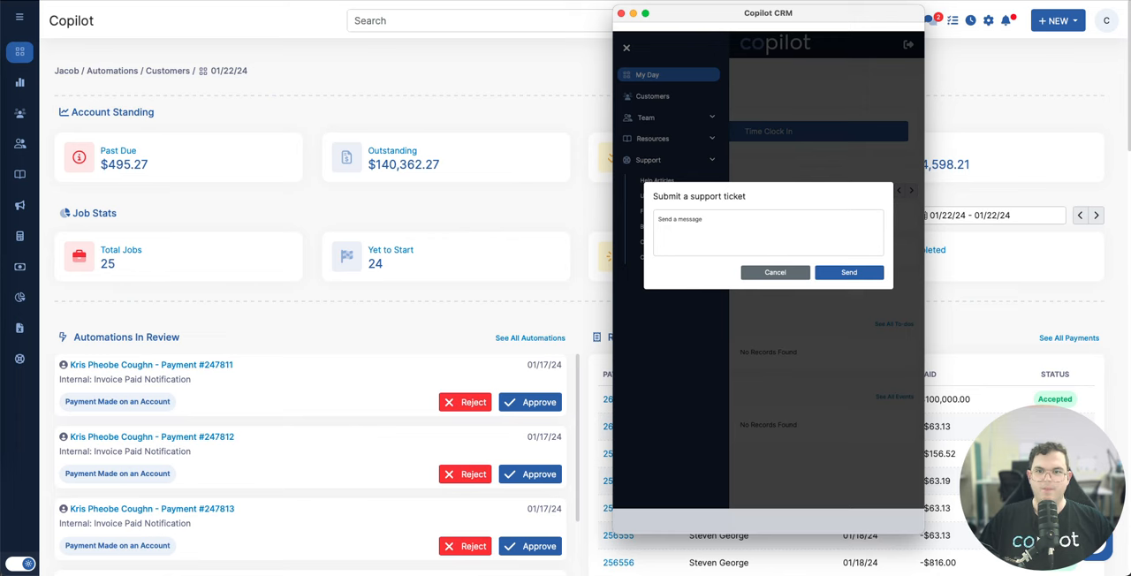
left_click(774, 272)
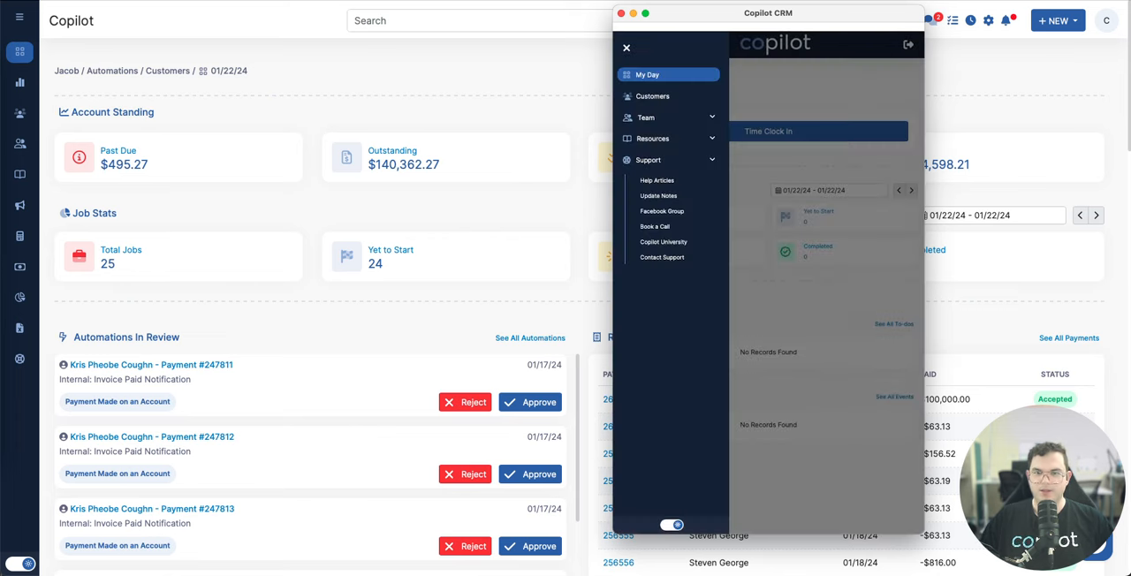
left_click(662, 257)
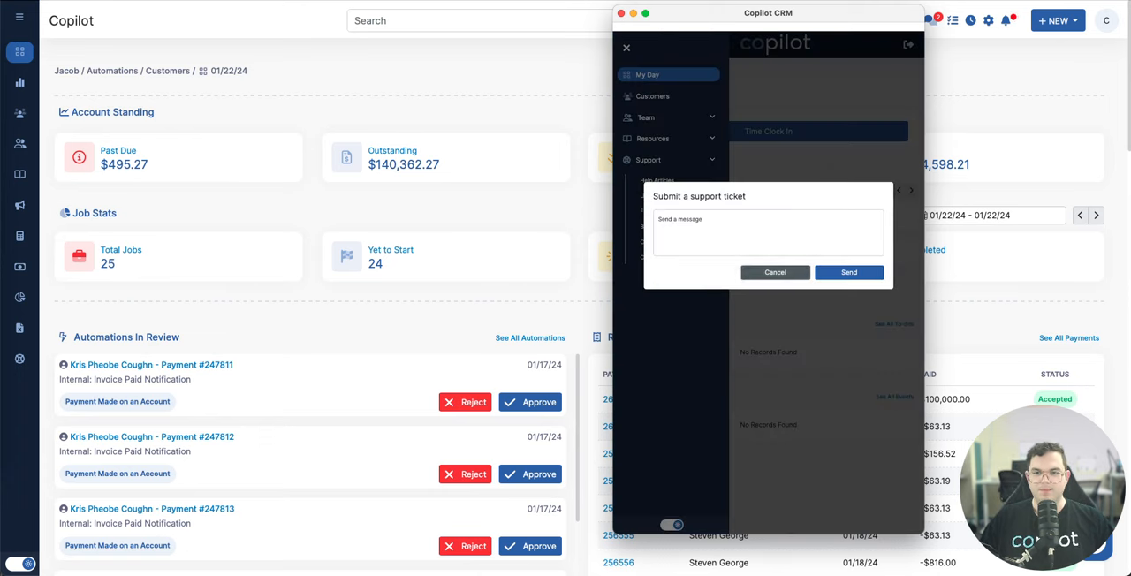
left_click(775, 272)
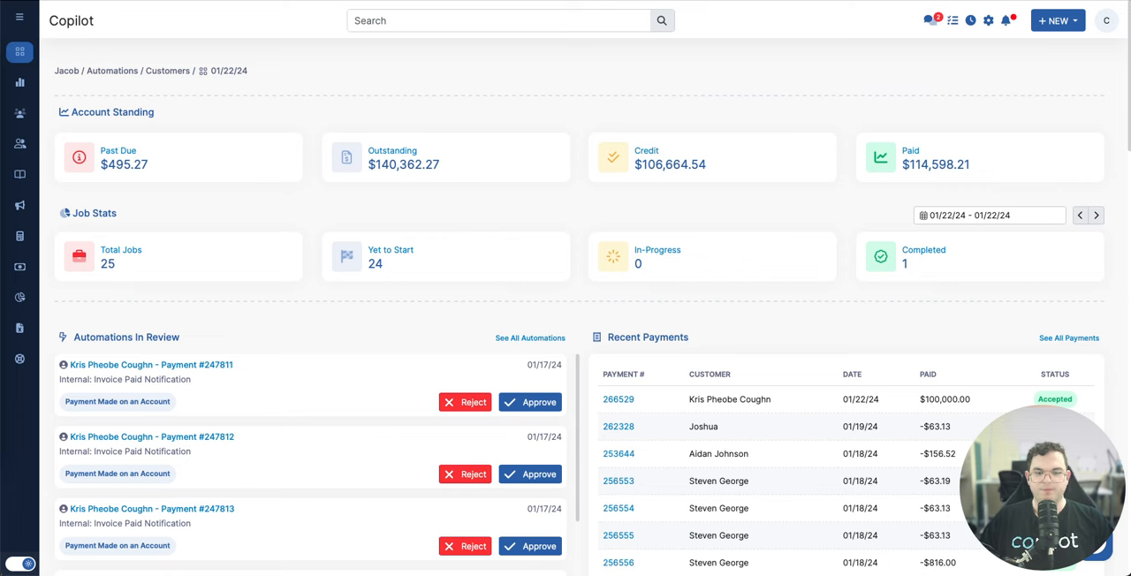